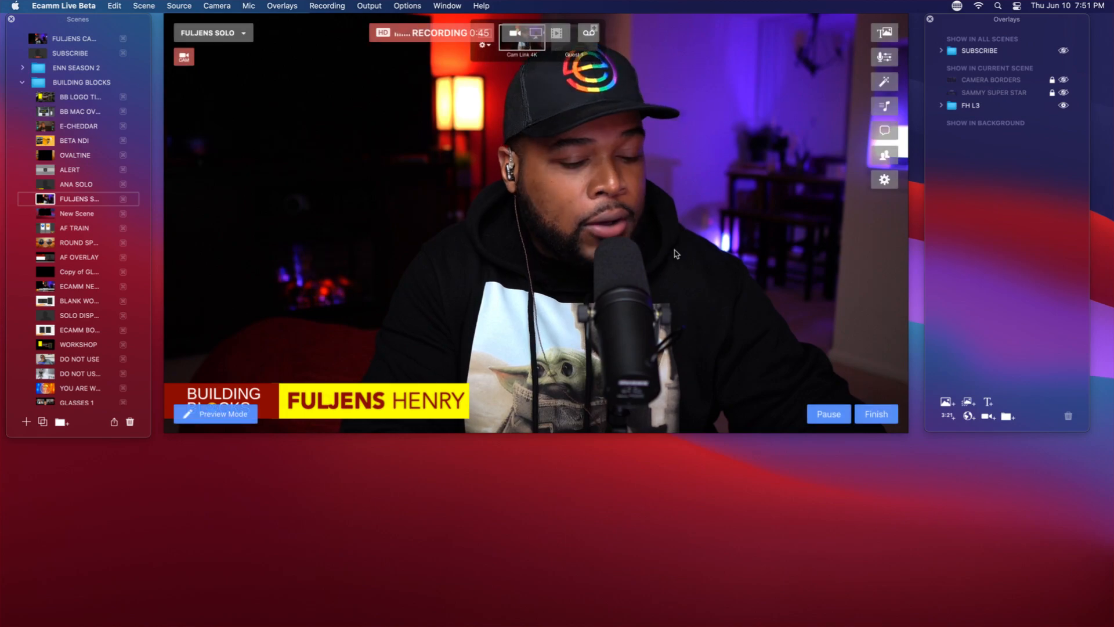
- Add a new blank scene with an overlay group named SAMMY
{"action": "left_click", "coordinate": [76, 214]}
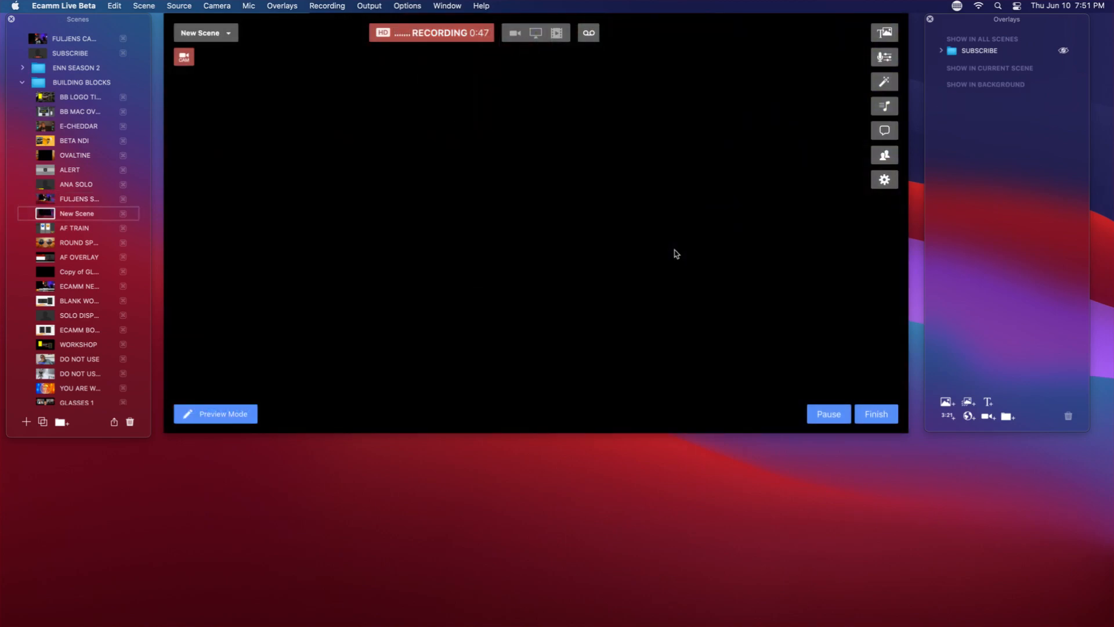
{"action": "mouse_move", "coordinate": [915, 335]}
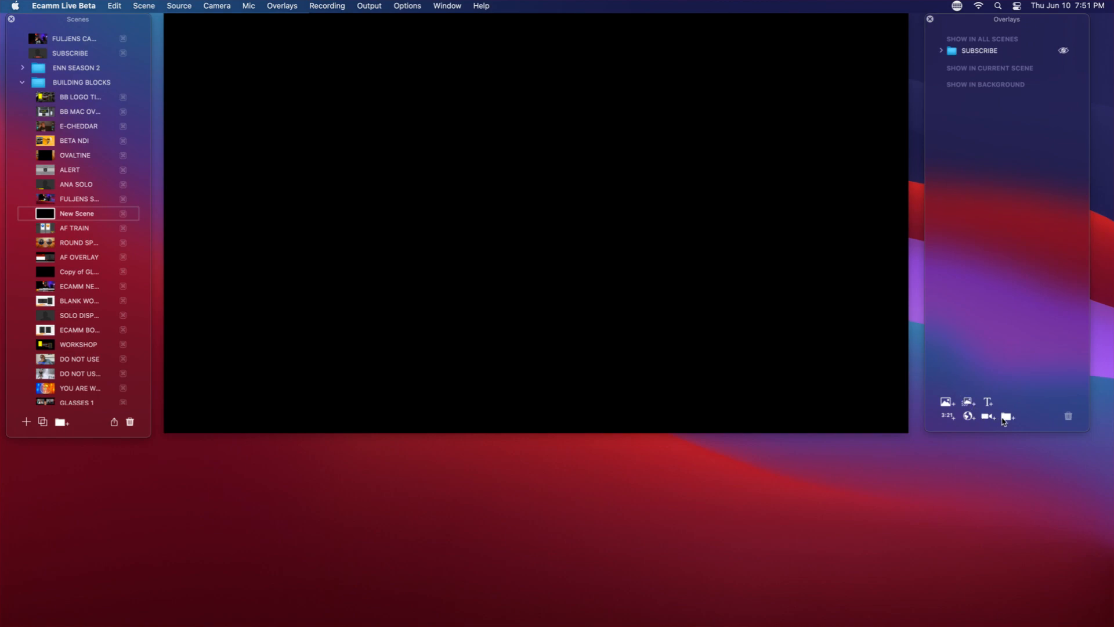
{"action": "left_click", "coordinate": [1006, 415]}
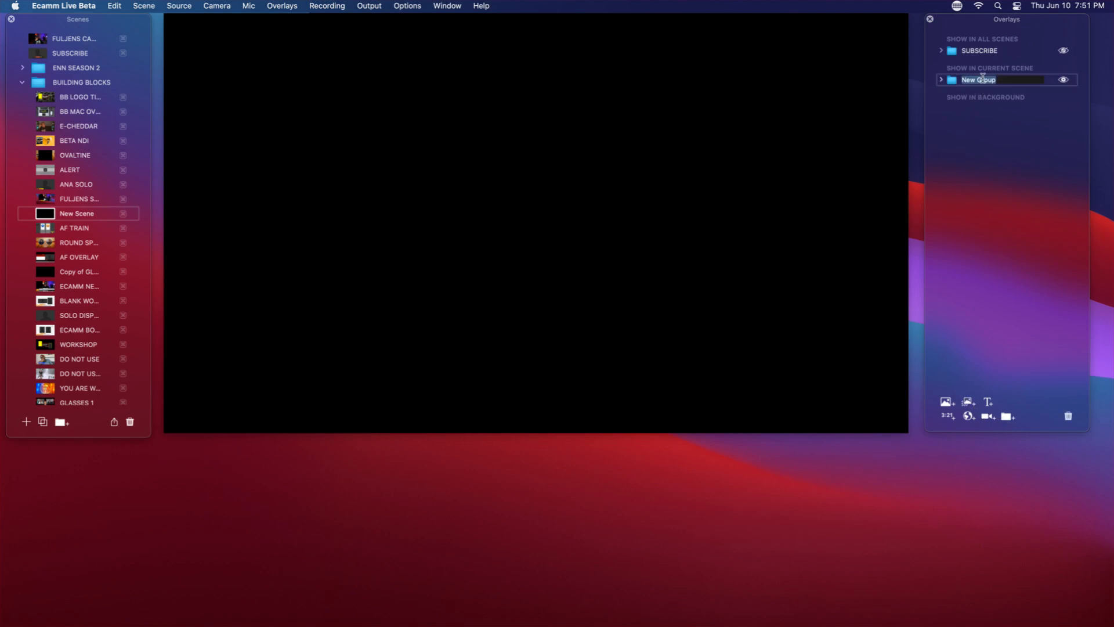
{"action": "type", "text": "SAMM"}
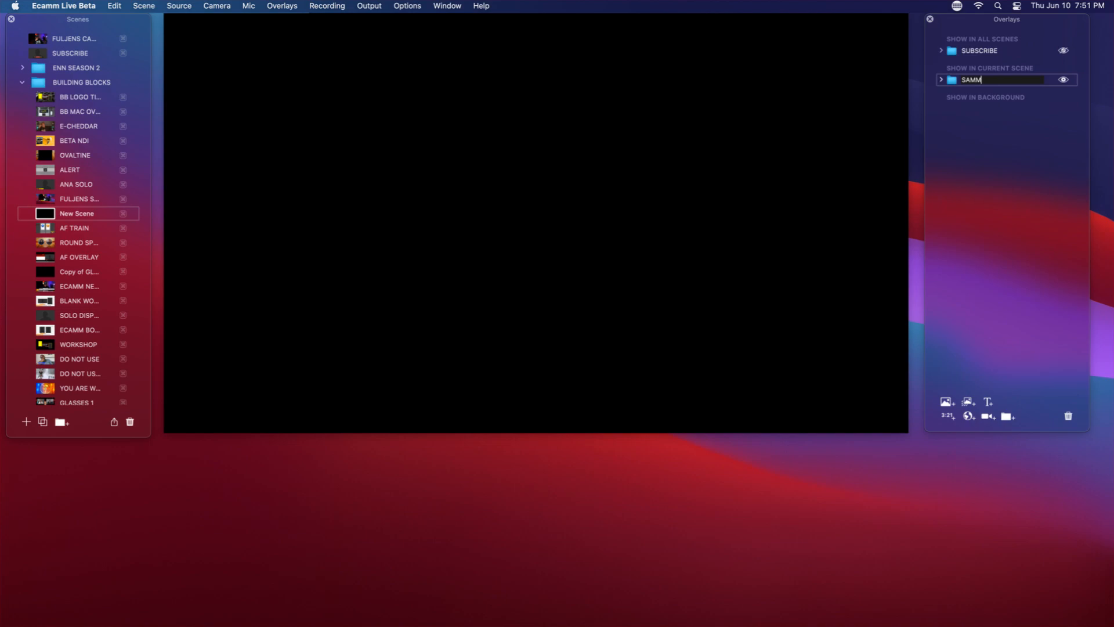
{"action": "type", "text": "Y"}
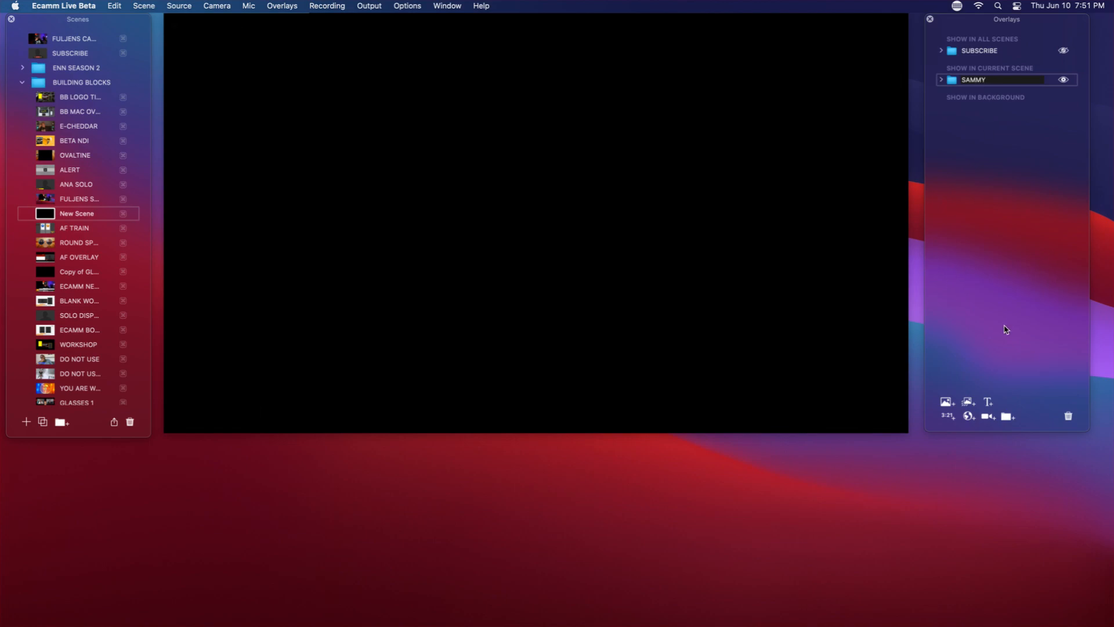
{"action": "mouse_move", "coordinate": [986, 403]}
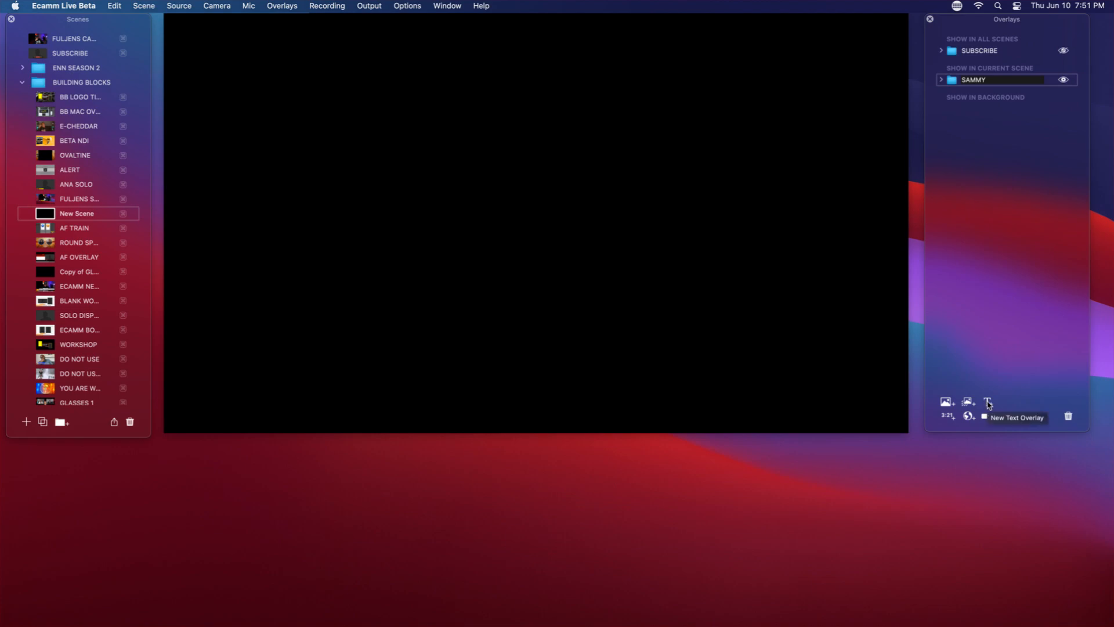
- Add a full-frame Ocean blue text overlay with transparent text and place it in SAMMY
{"action": "left_click", "coordinate": [986, 402]}
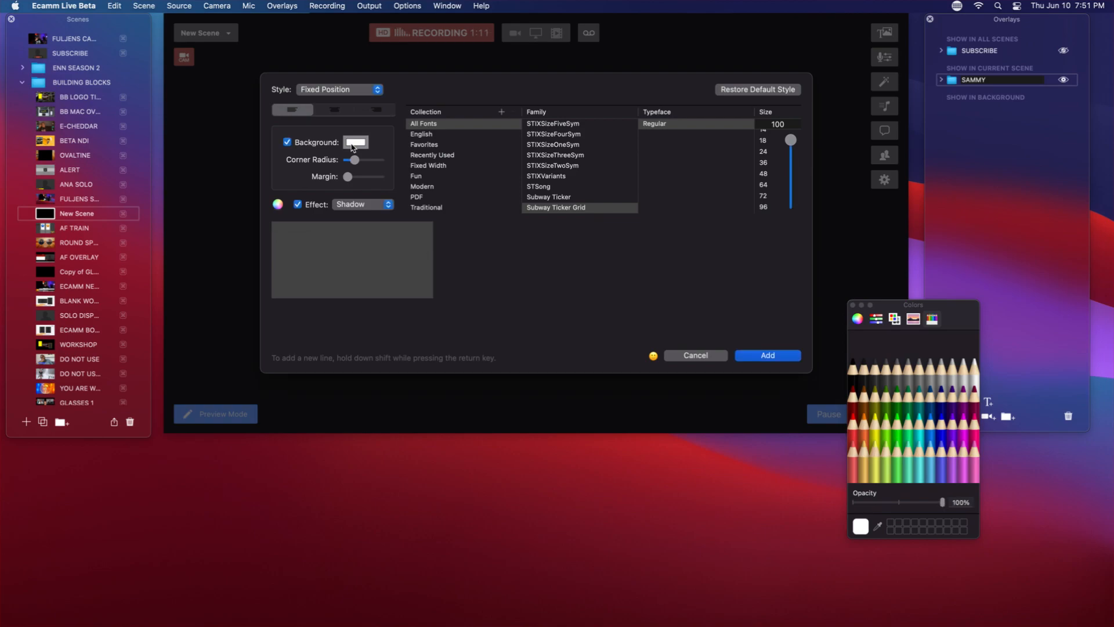
{"action": "mouse_move", "coordinate": [919, 419]}
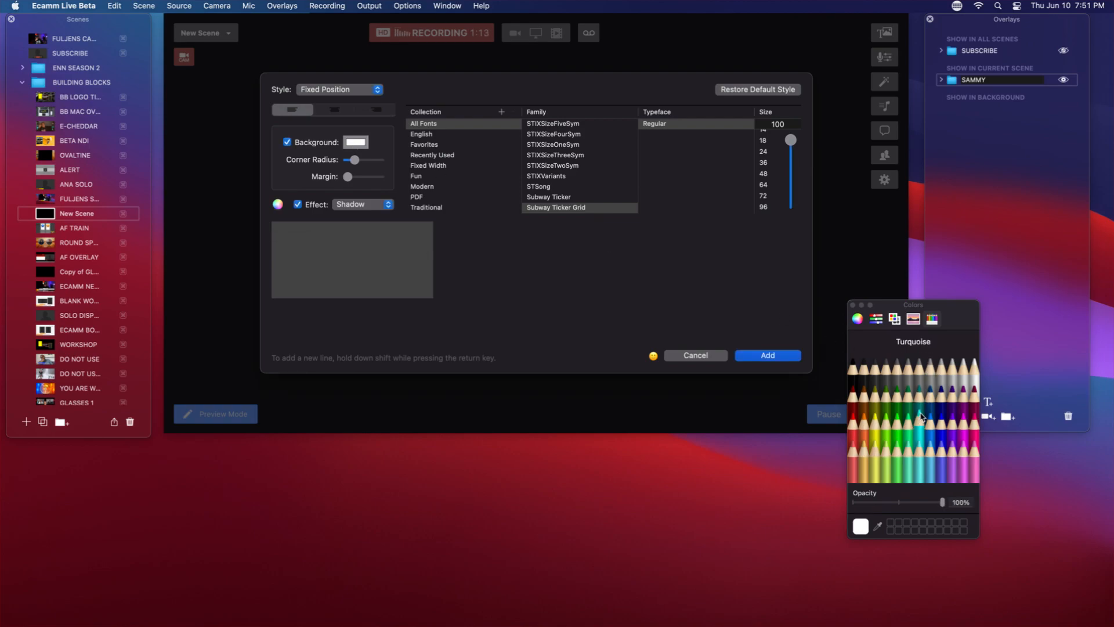
{"action": "left_click", "coordinate": [926, 388]}
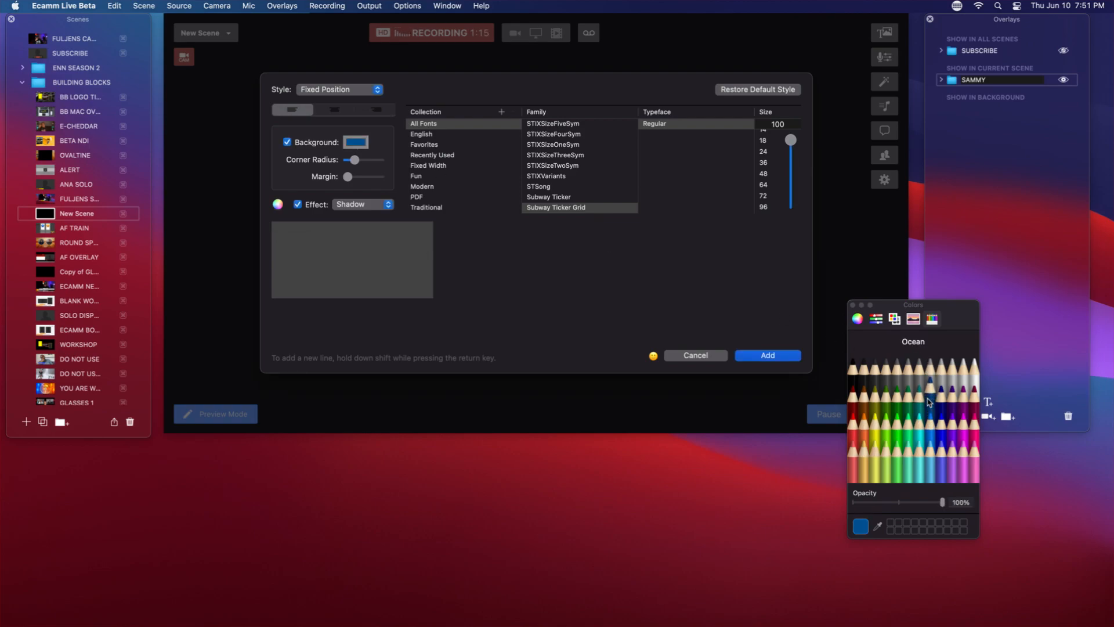
{"action": "mouse_move", "coordinate": [461, 286]}
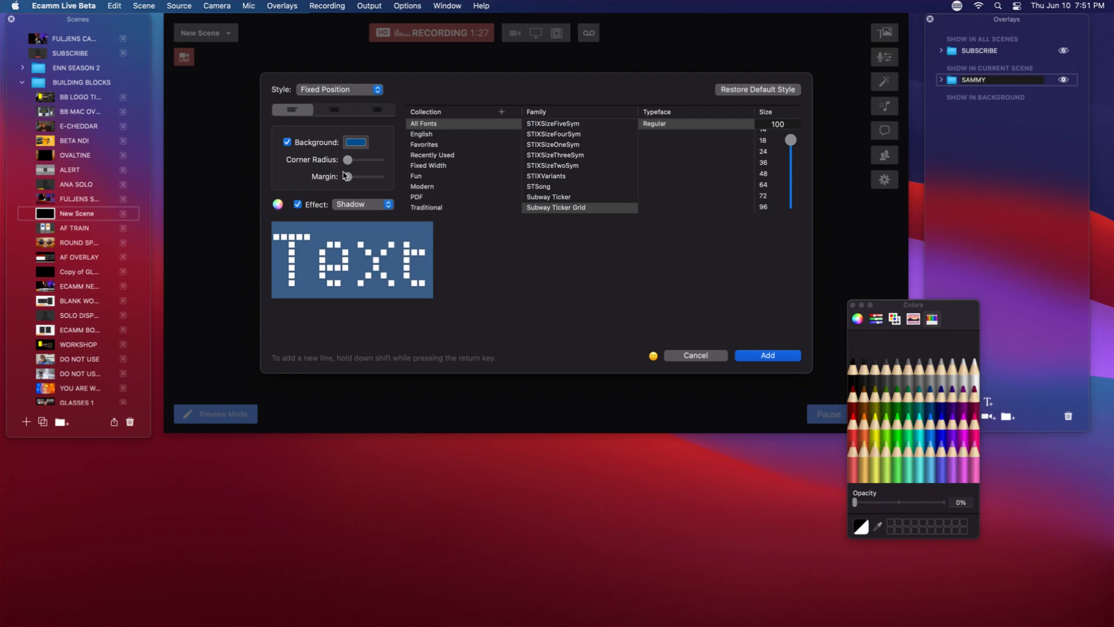
{"action": "left_click_drag", "start_coordinate": [347, 177], "coordinate": [382, 177]}
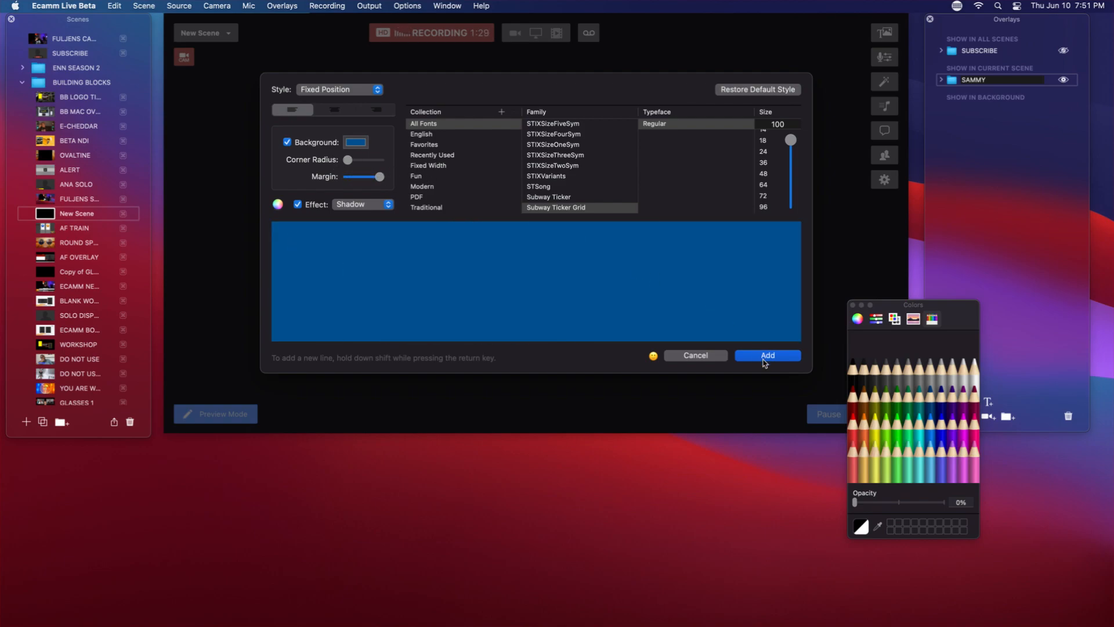
{"action": "left_click", "coordinate": [767, 355]}
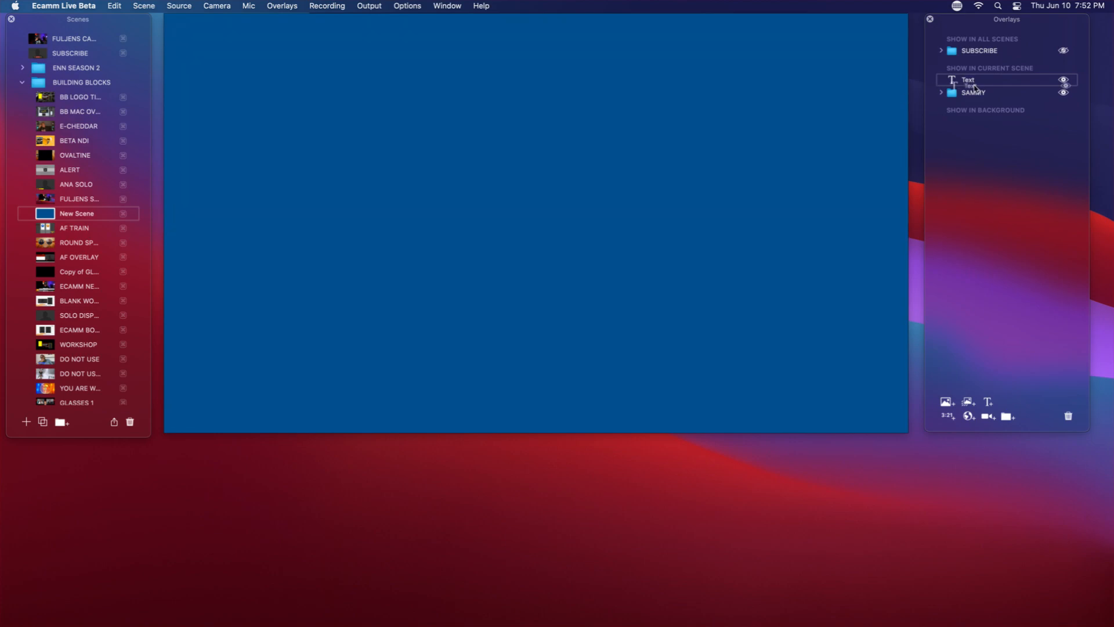
{"action": "left_click", "coordinate": [941, 80]}
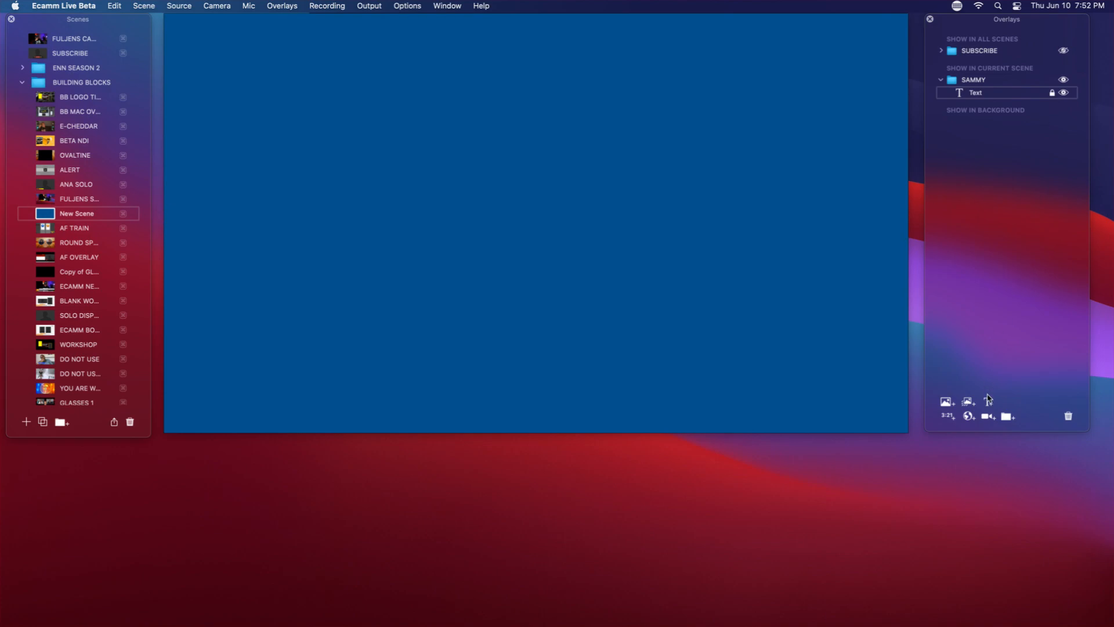
{"action": "mouse_move", "coordinate": [987, 402]}
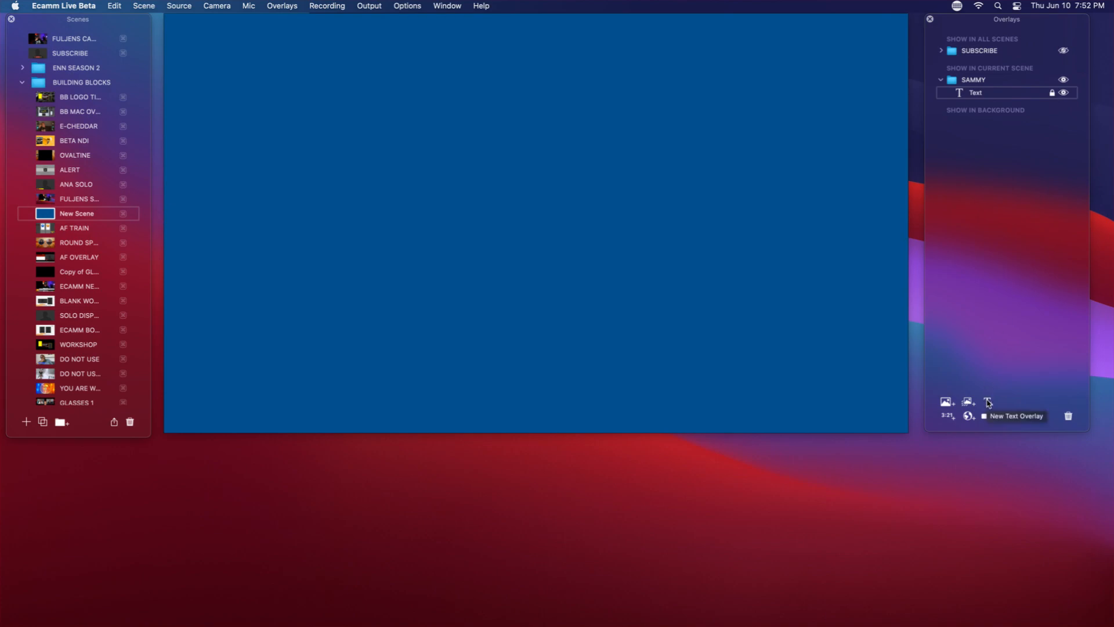
- Add a white-on-black text overlay reading RULER at the scene centre
{"action": "left_click", "coordinate": [986, 403]}
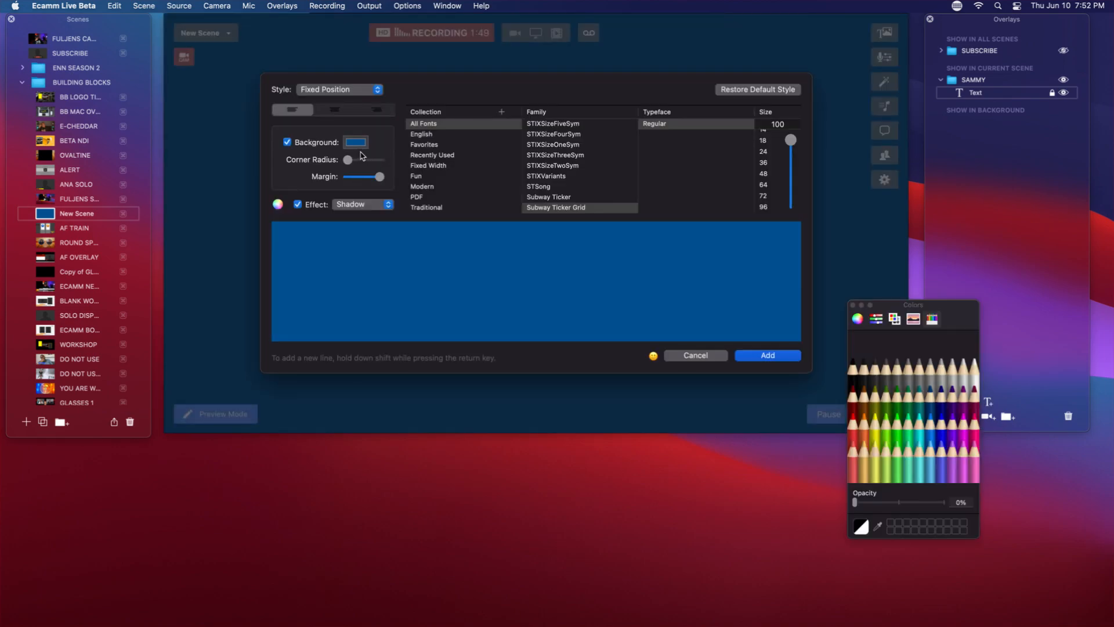
{"action": "mouse_move", "coordinate": [357, 142]}
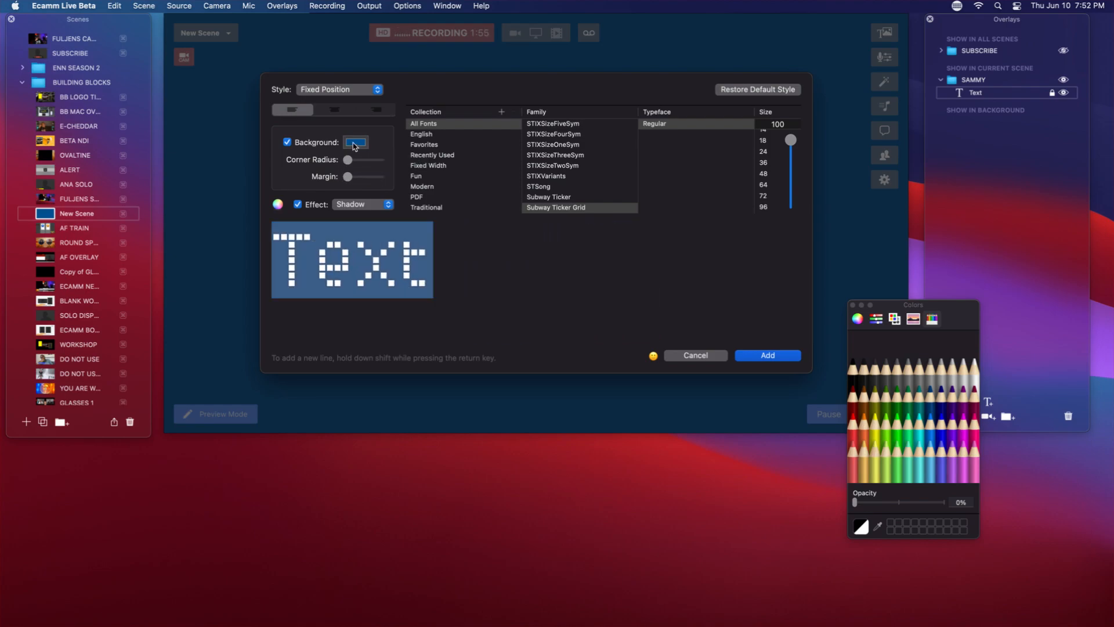
{"action": "left_click", "coordinate": [855, 369]}
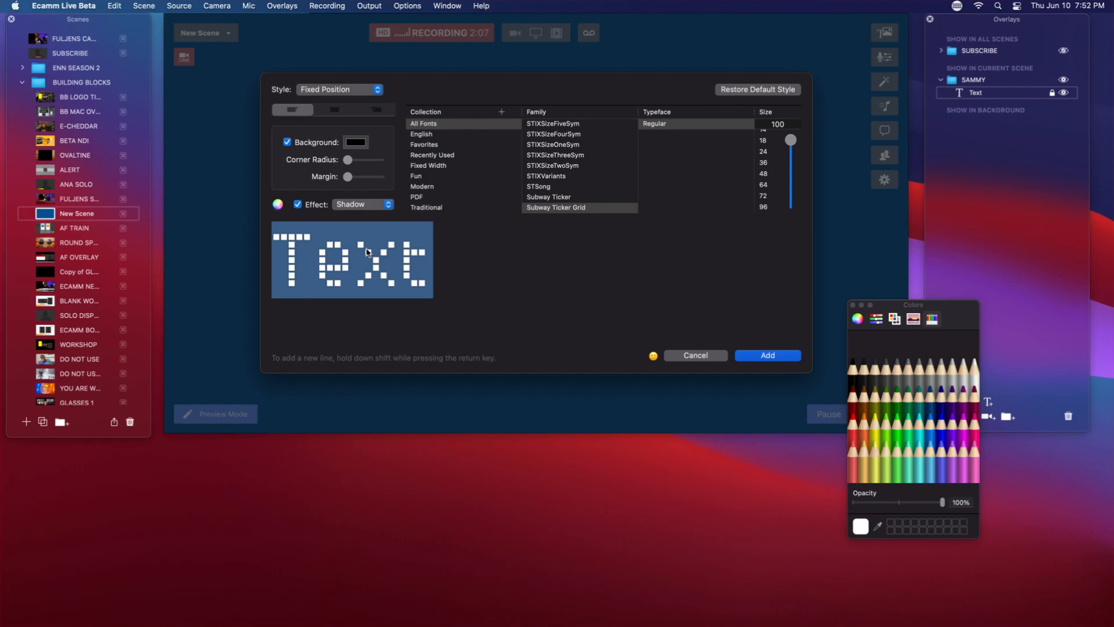
{"action": "type", "text": "RUL"}
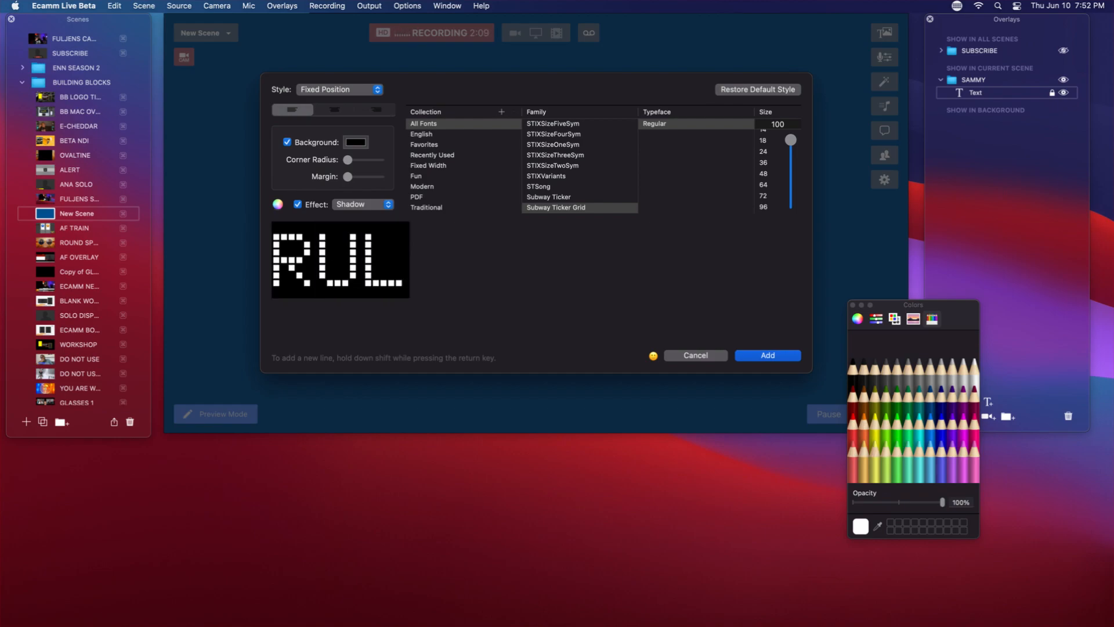
{"action": "type", "text": "ER"}
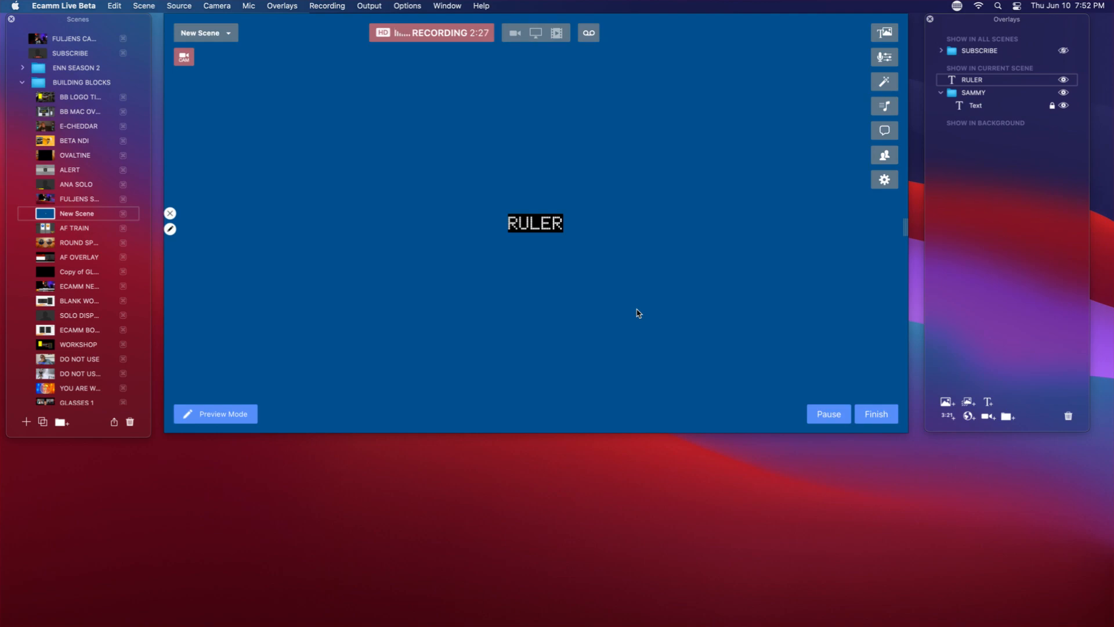
{"action": "mouse_move", "coordinate": [895, 384]}
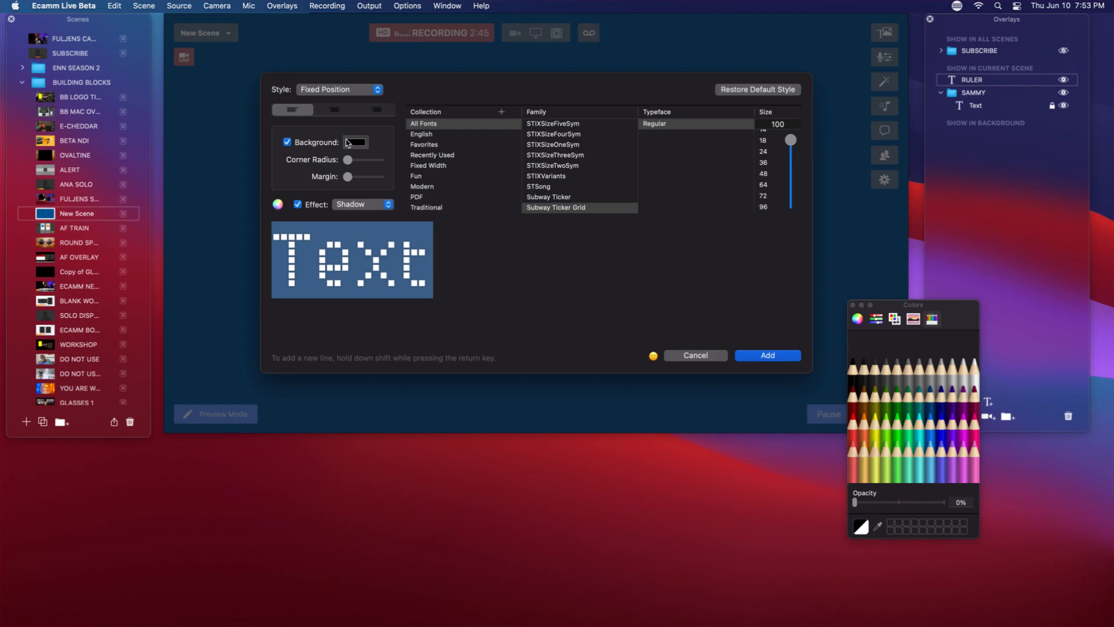
- Add a text overlay with a Snow white background enlarged into a tall panel
{"action": "left_click", "coordinate": [973, 362]}
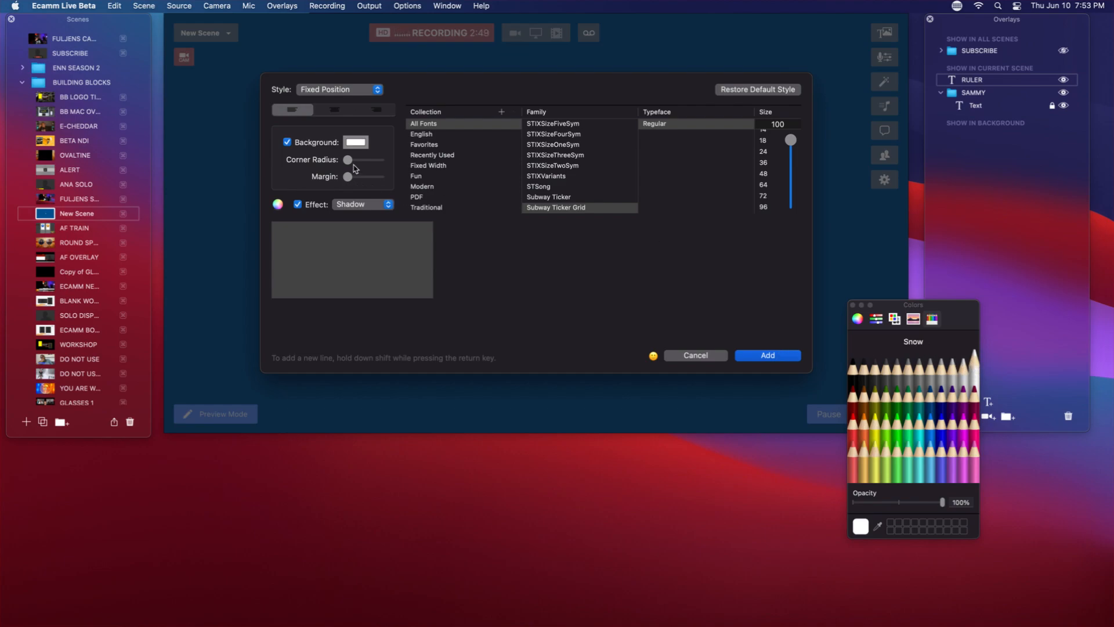
{"action": "left_click_drag", "start_coordinate": [347, 177], "coordinate": [368, 177]}
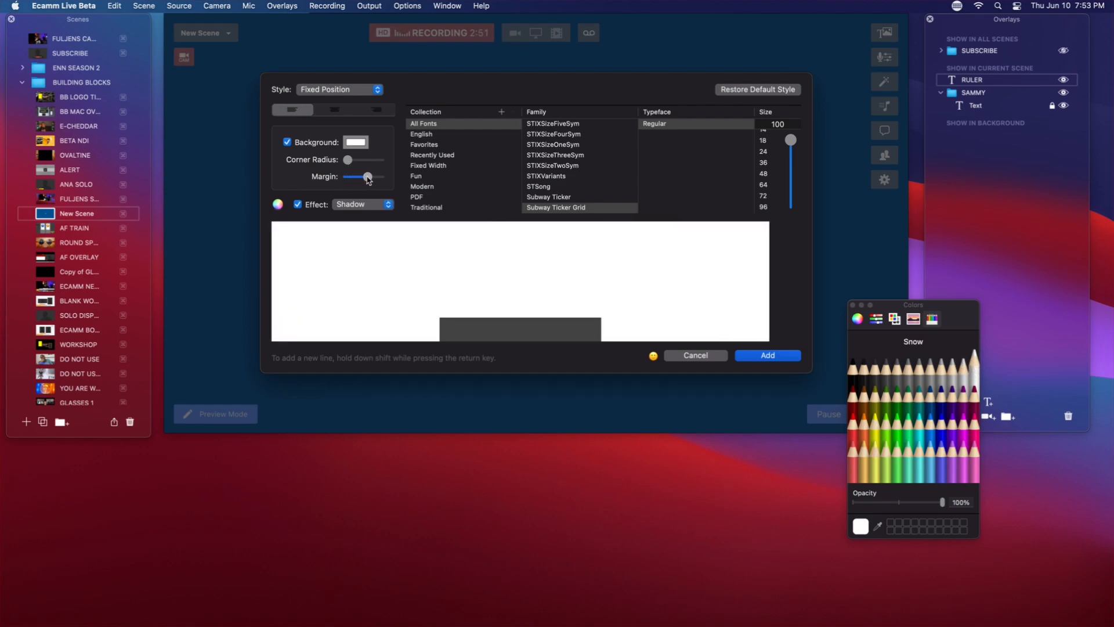
{"action": "left_click_drag", "start_coordinate": [368, 176], "coordinate": [378, 177]}
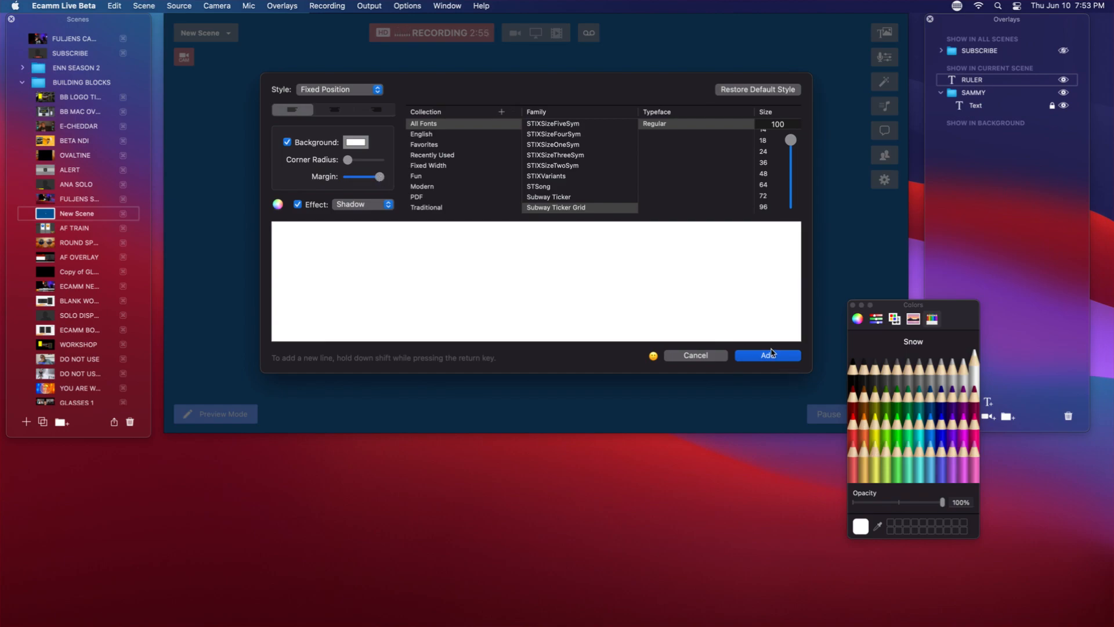
{"action": "left_click", "coordinate": [767, 355]}
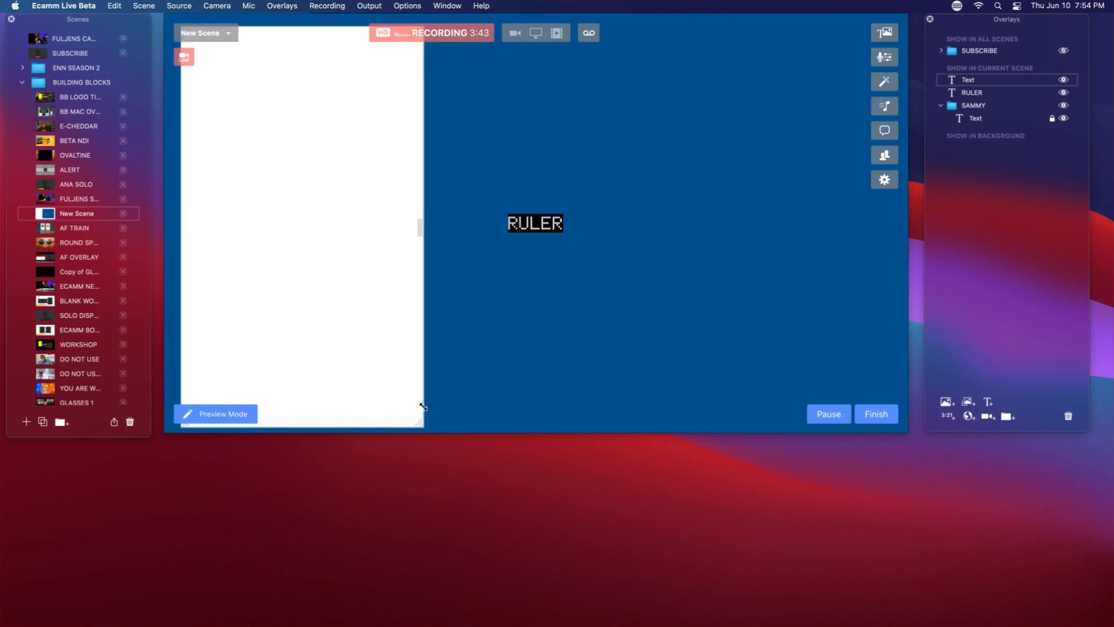
{"action": "mouse_move", "coordinate": [404, 233]}
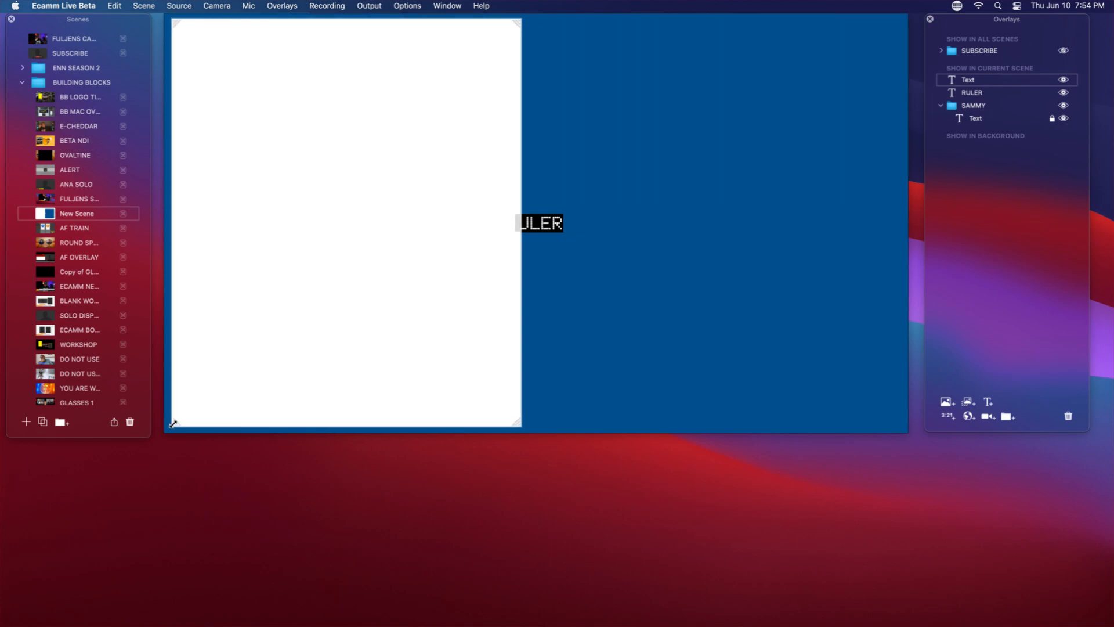
{"action": "mouse_move", "coordinate": [468, 270]}
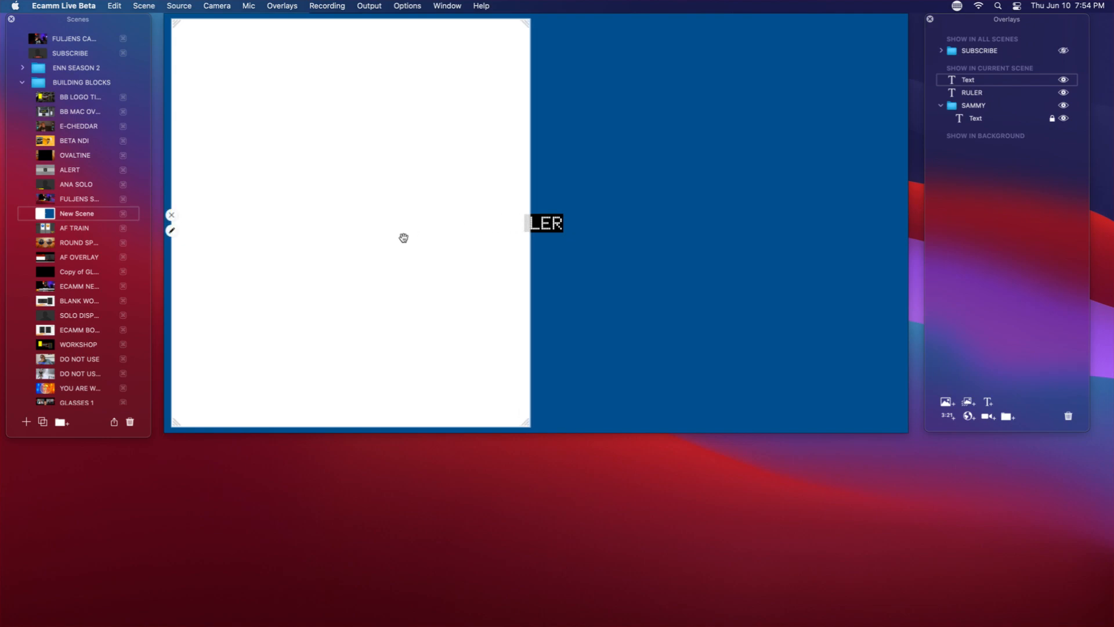
{"action": "mouse_move", "coordinate": [338, 258]}
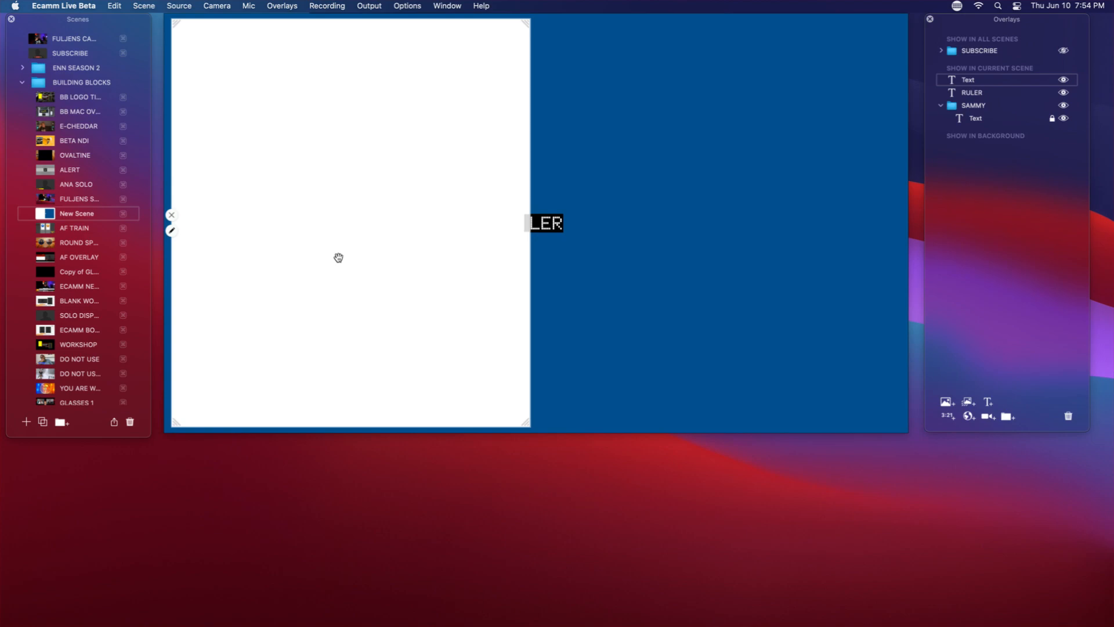
{"action": "mouse_move", "coordinate": [349, 236]}
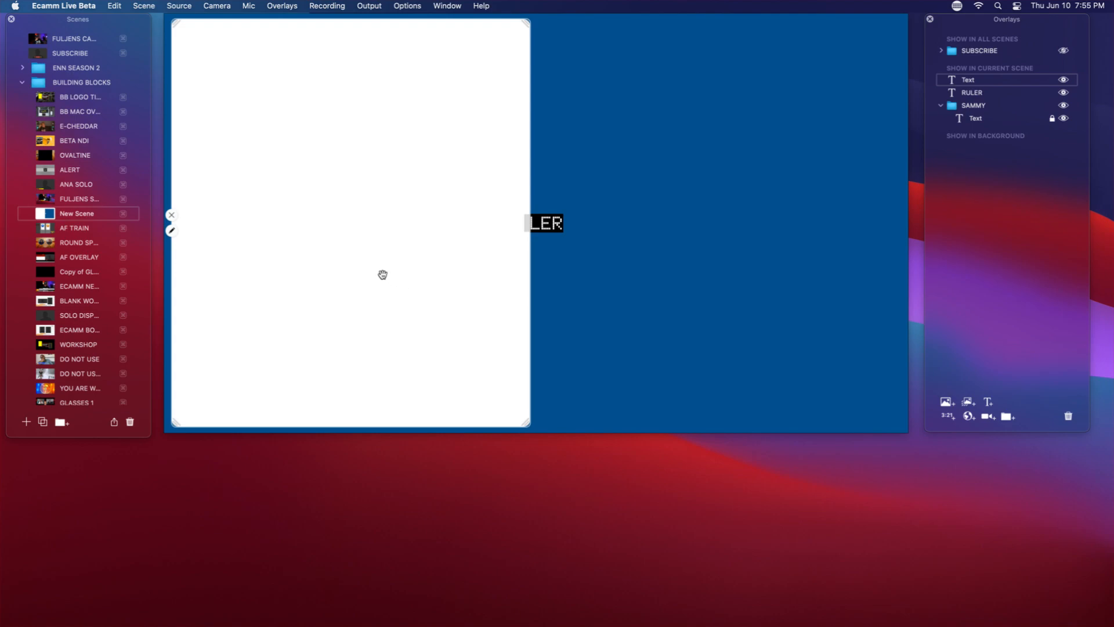
{"action": "mouse_move", "coordinate": [390, 270]}
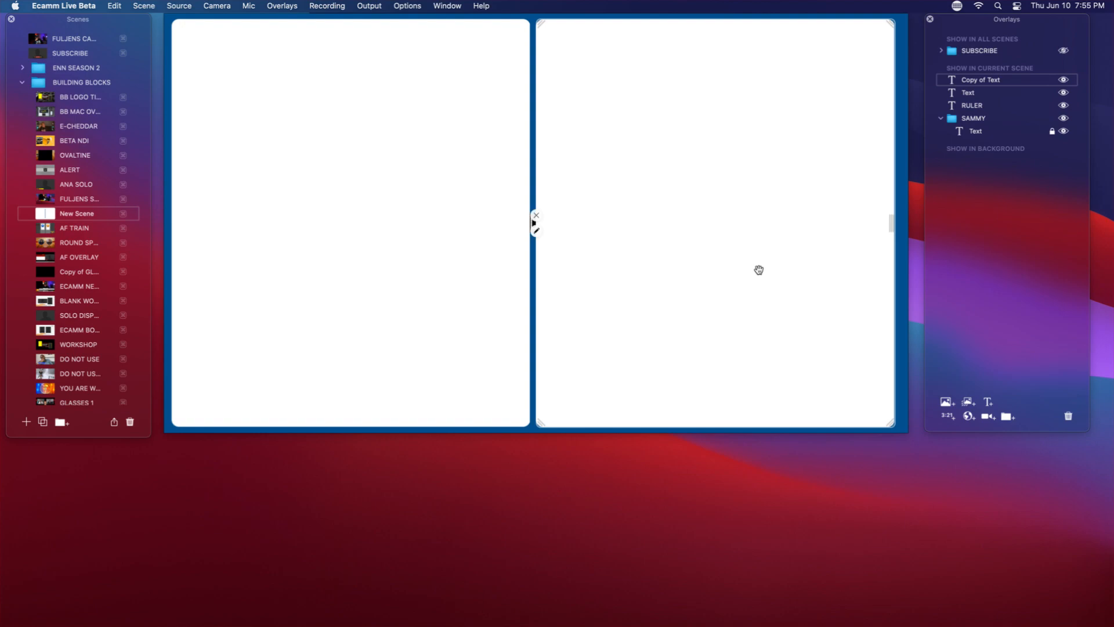
{"action": "mouse_move", "coordinate": [603, 369]}
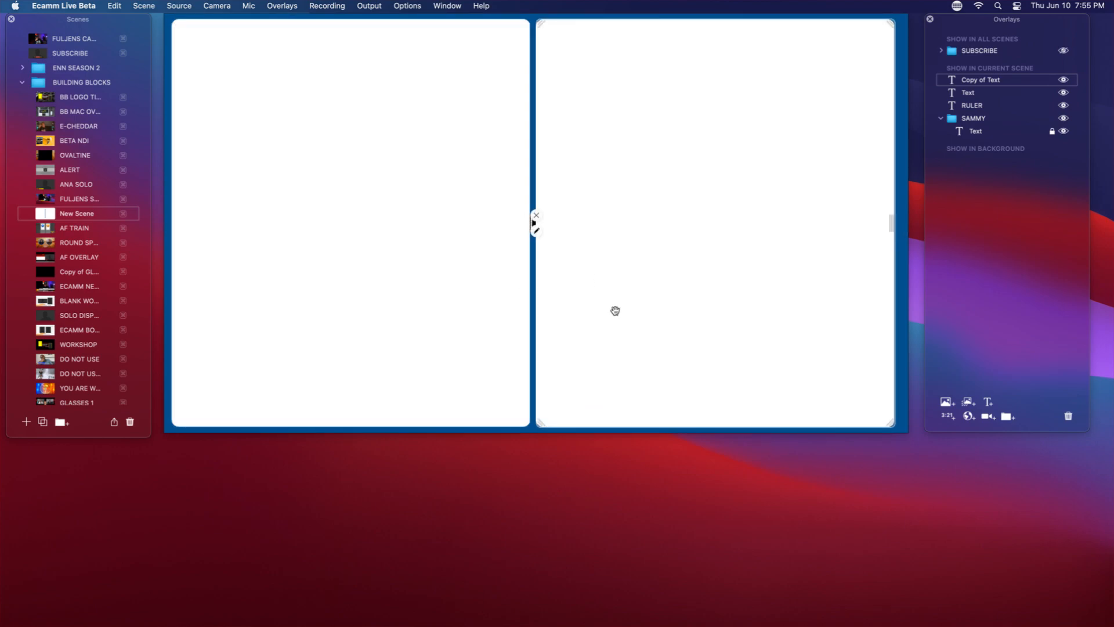
{"action": "mouse_move", "coordinate": [650, 235]}
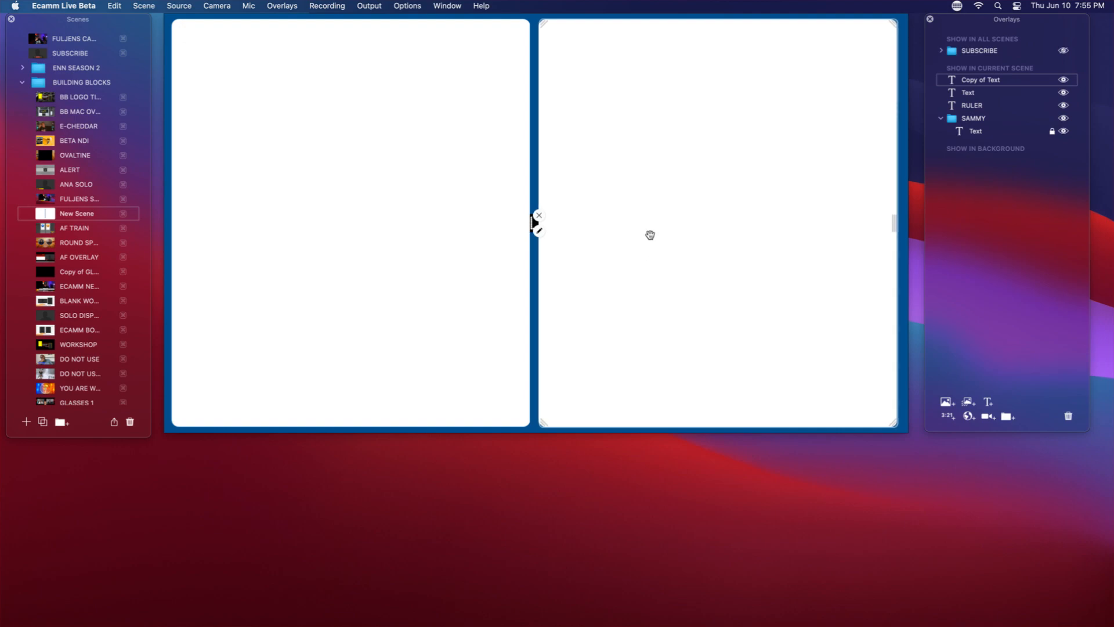
{"action": "mouse_move", "coordinate": [679, 512]}
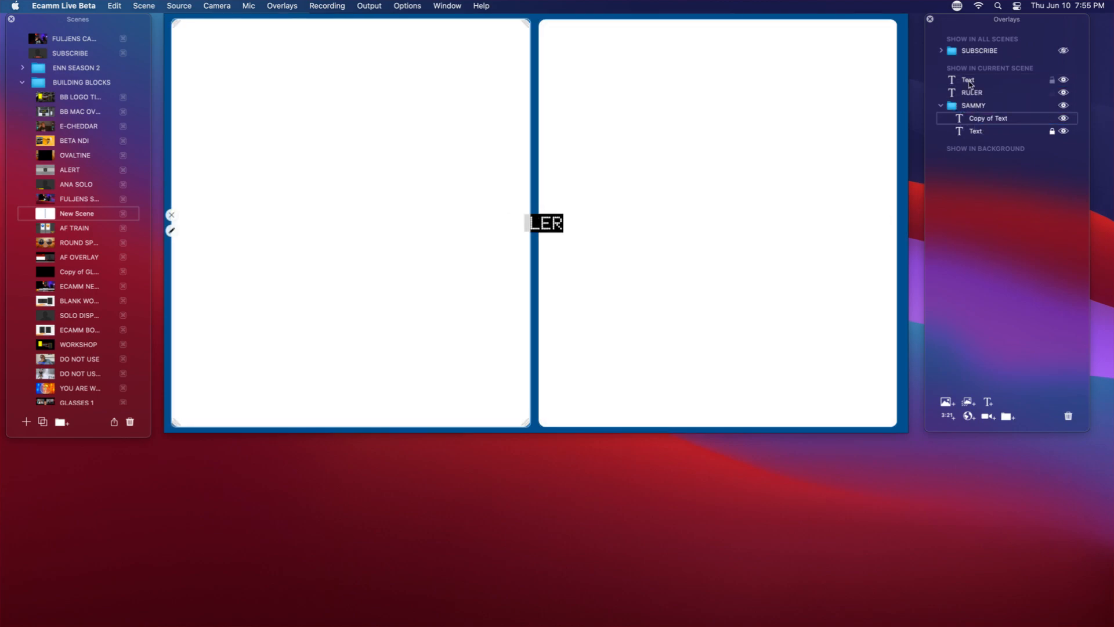
- Move Text and Copy of Text white panels into the SAMMY folder
{"action": "left_click", "coordinate": [987, 119]}
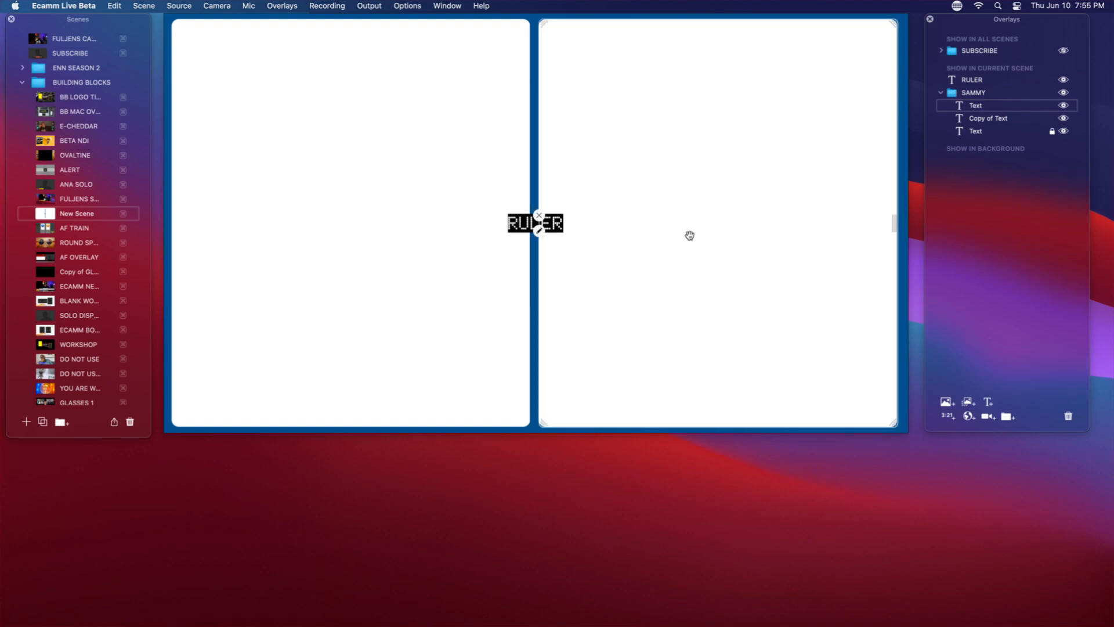
{"action": "left_click", "coordinate": [987, 118]}
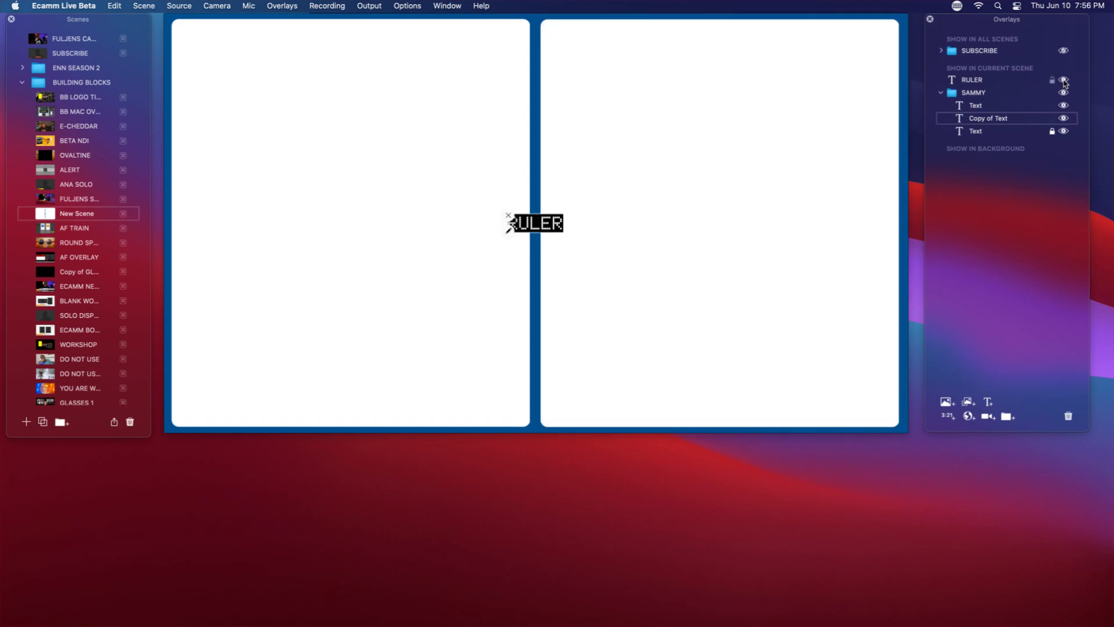
- Hide the RULER overlay from the scene
{"action": "left_click", "coordinate": [1064, 80]}
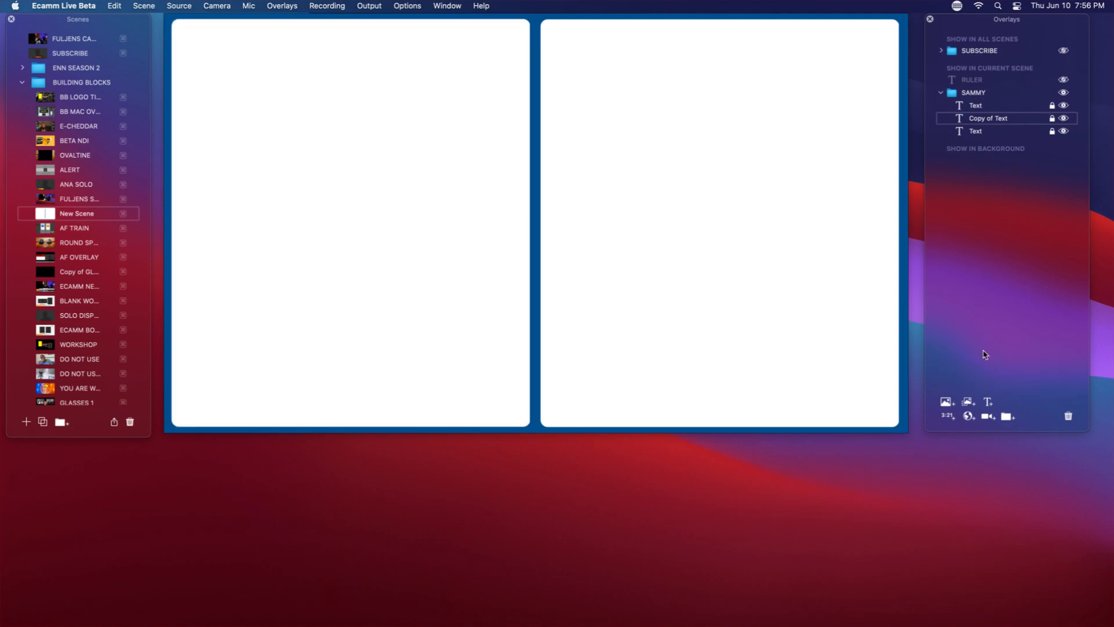
{"action": "mouse_move", "coordinate": [987, 415]}
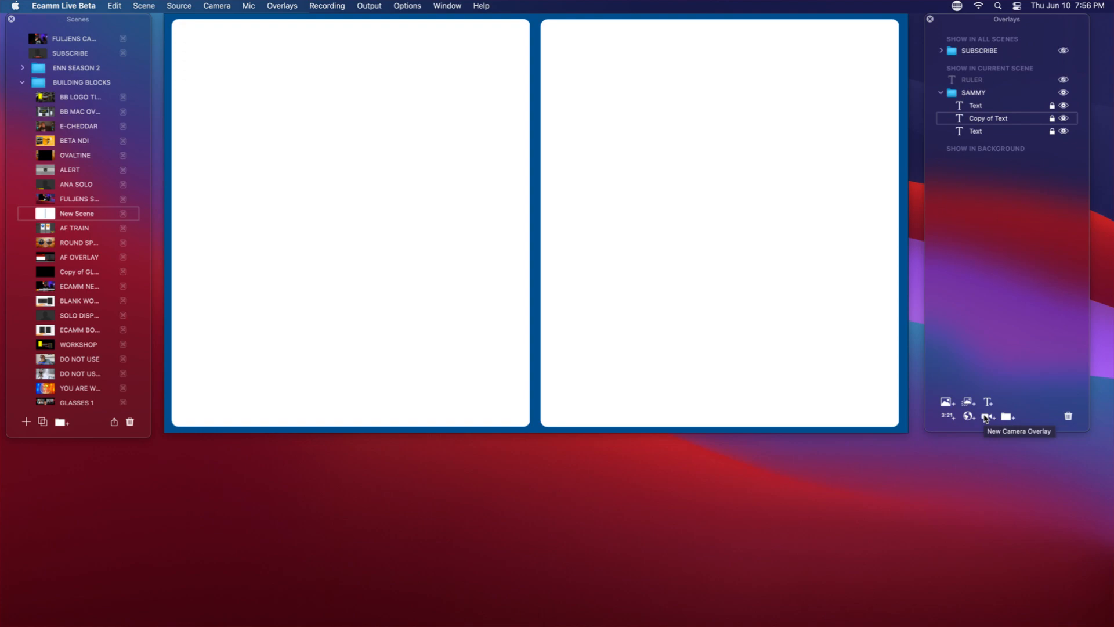
- Add a camera overlay with Custom aspect fitted inside the left white panel
{"action": "left_click", "coordinate": [987, 416]}
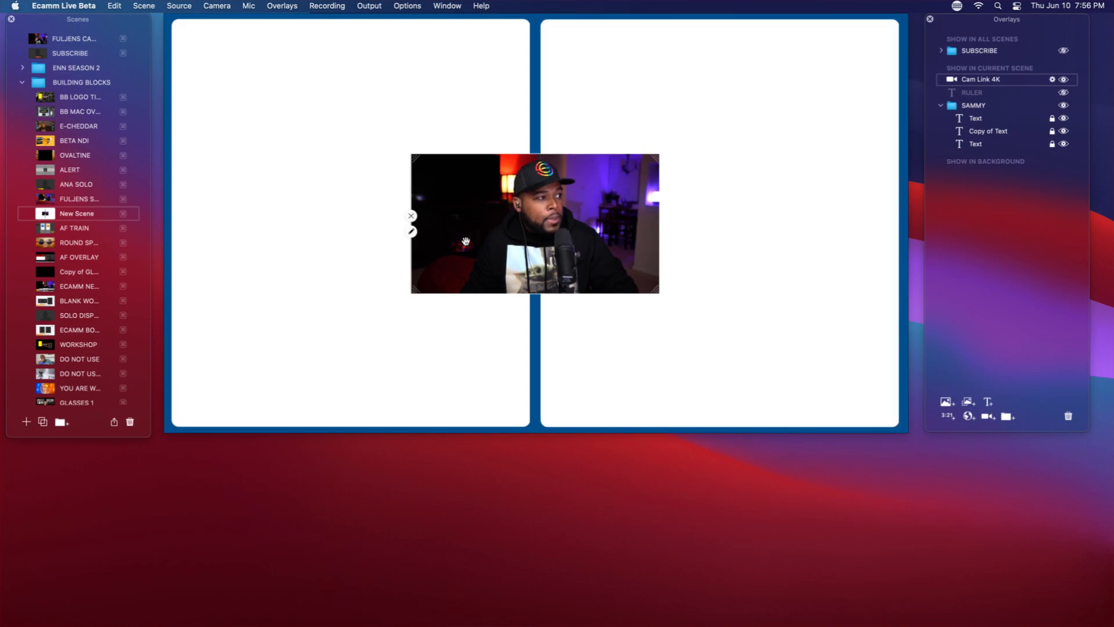
{"action": "left_click", "coordinate": [411, 231]}
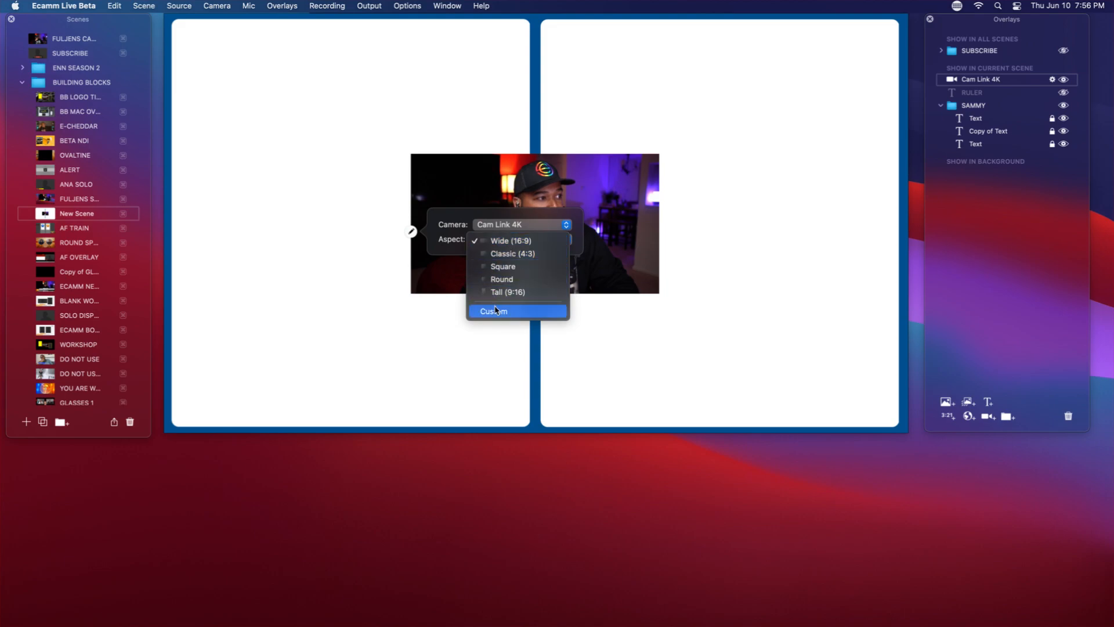
{"action": "left_click", "coordinate": [493, 311]}
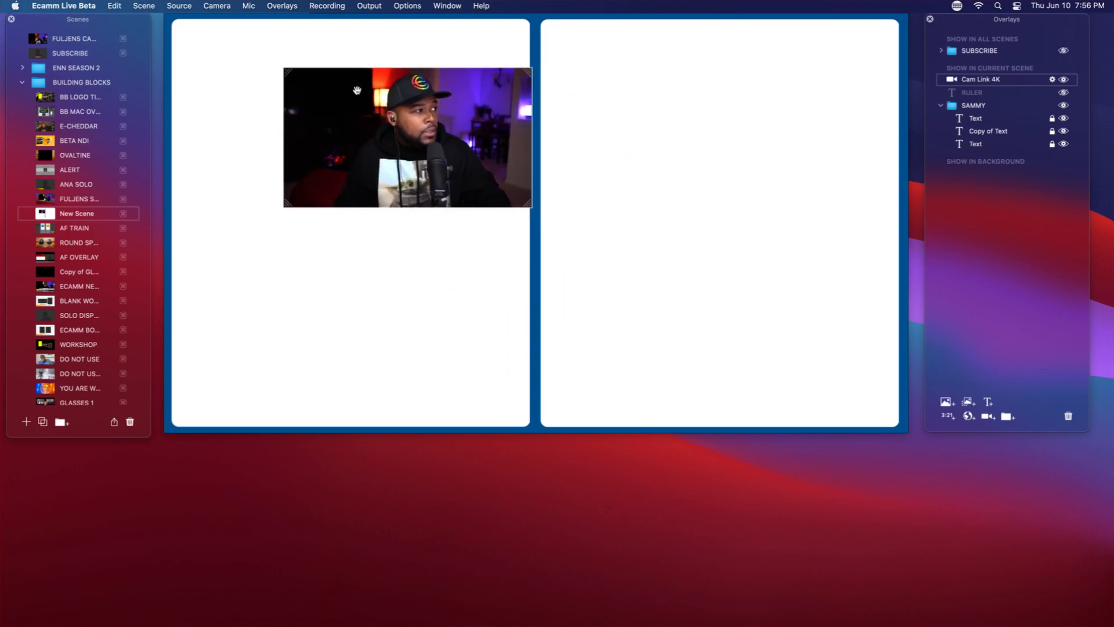
{"action": "left_click_drag", "start_coordinate": [408, 137], "coordinate": [302, 93]}
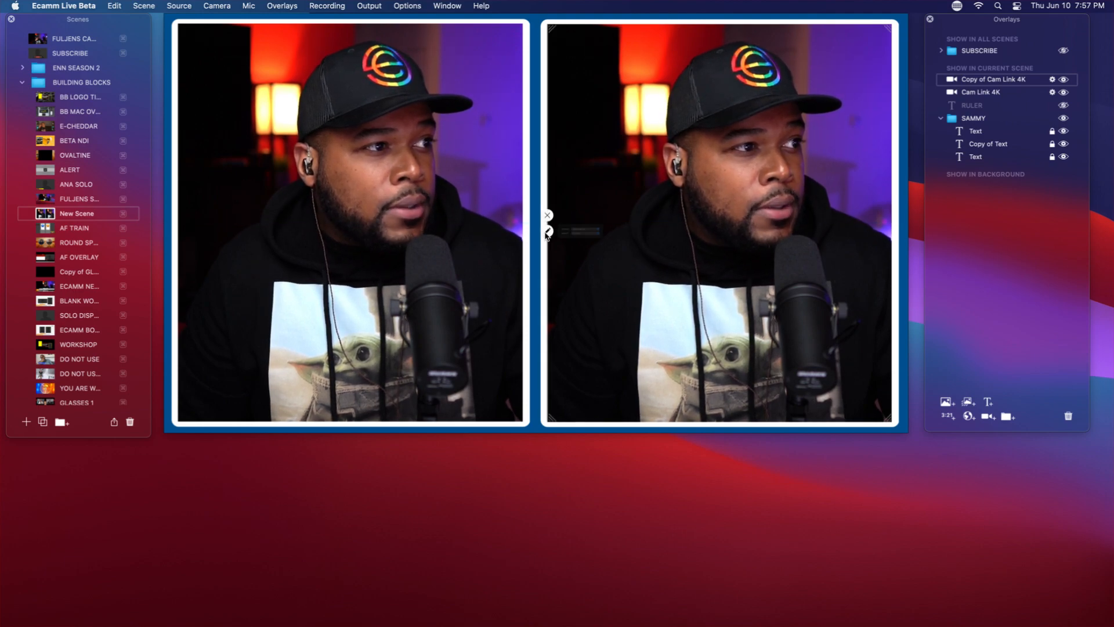
- Switch the right camera overlay's source to Guest 1
{"action": "left_click", "coordinate": [579, 225]}
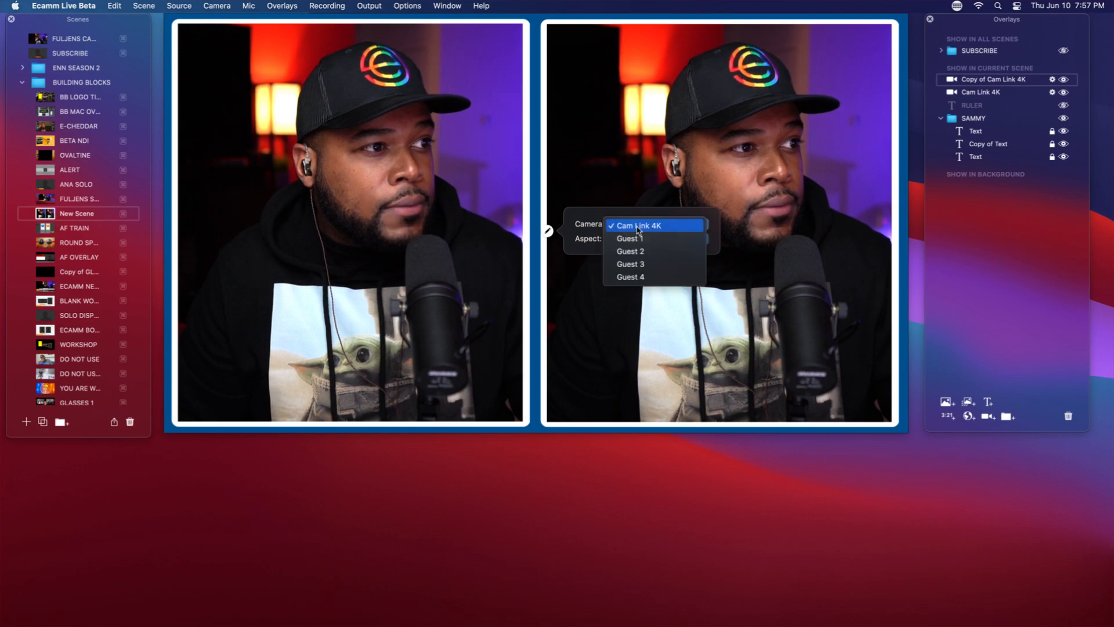
{"action": "left_click", "coordinate": [628, 238]}
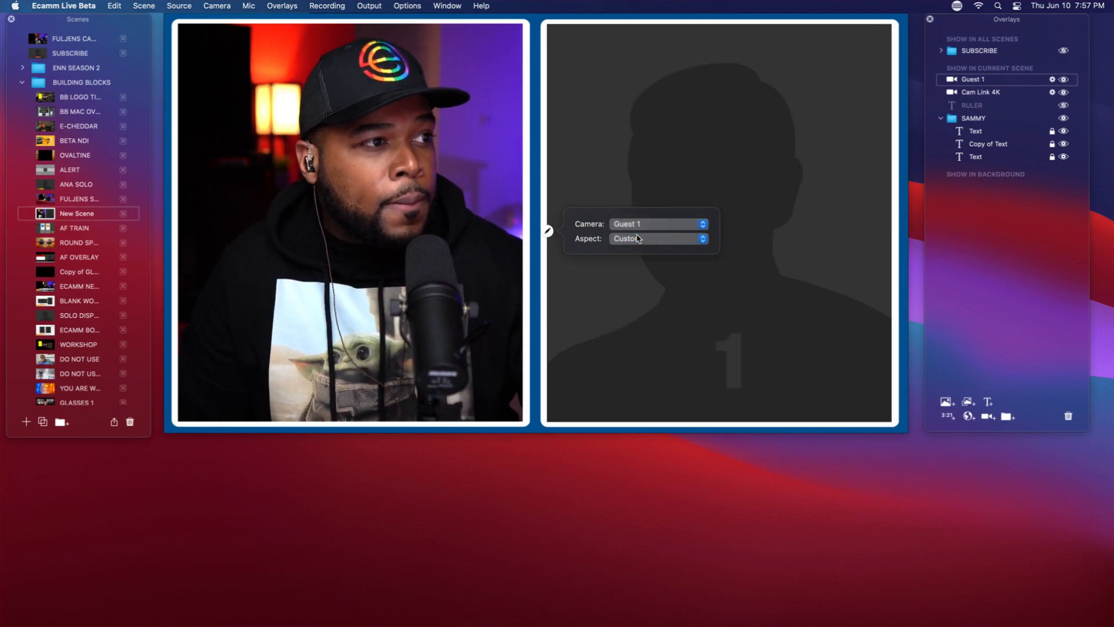
{"action": "mouse_move", "coordinate": [461, 475]}
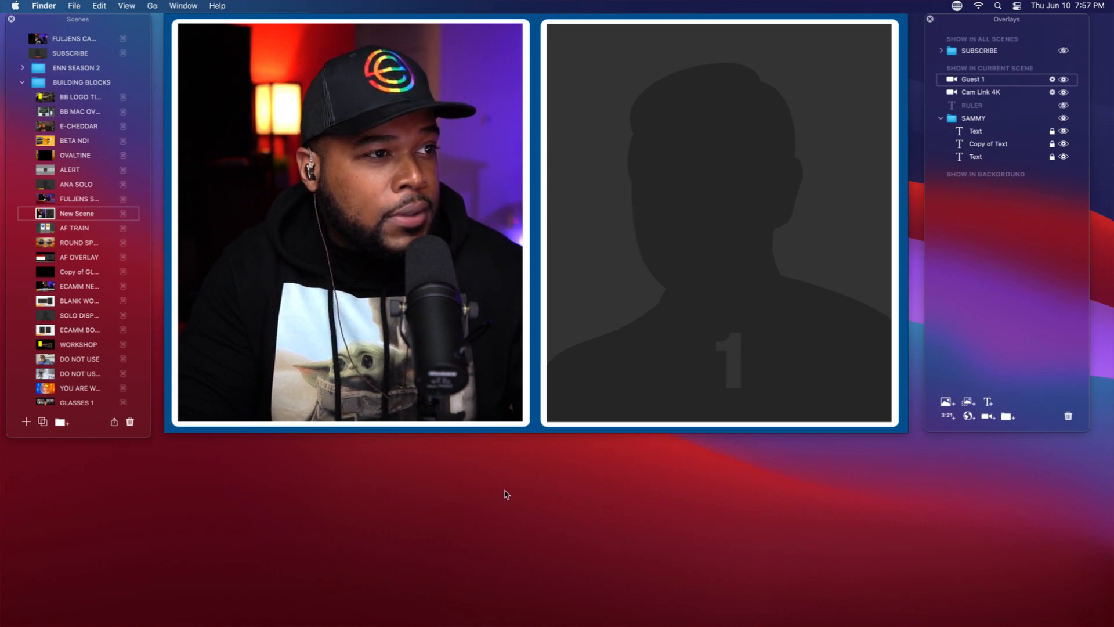
{"action": "mouse_move", "coordinate": [490, 468]}
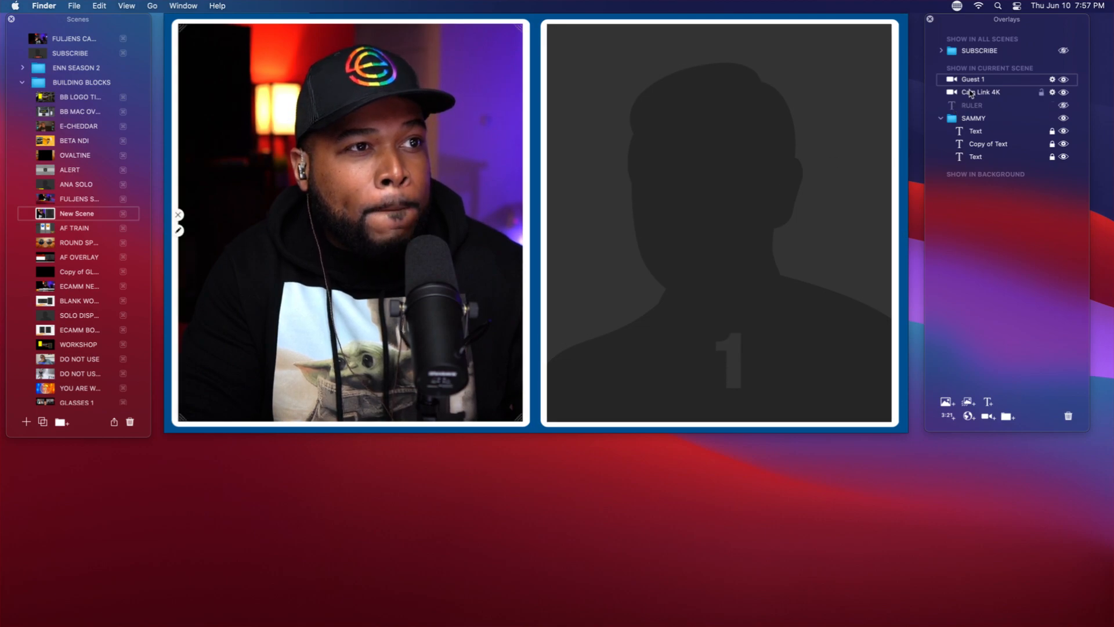
- Collapse the SAMMY folder and switch between scenes to review the layout
{"action": "left_click", "coordinate": [941, 119]}
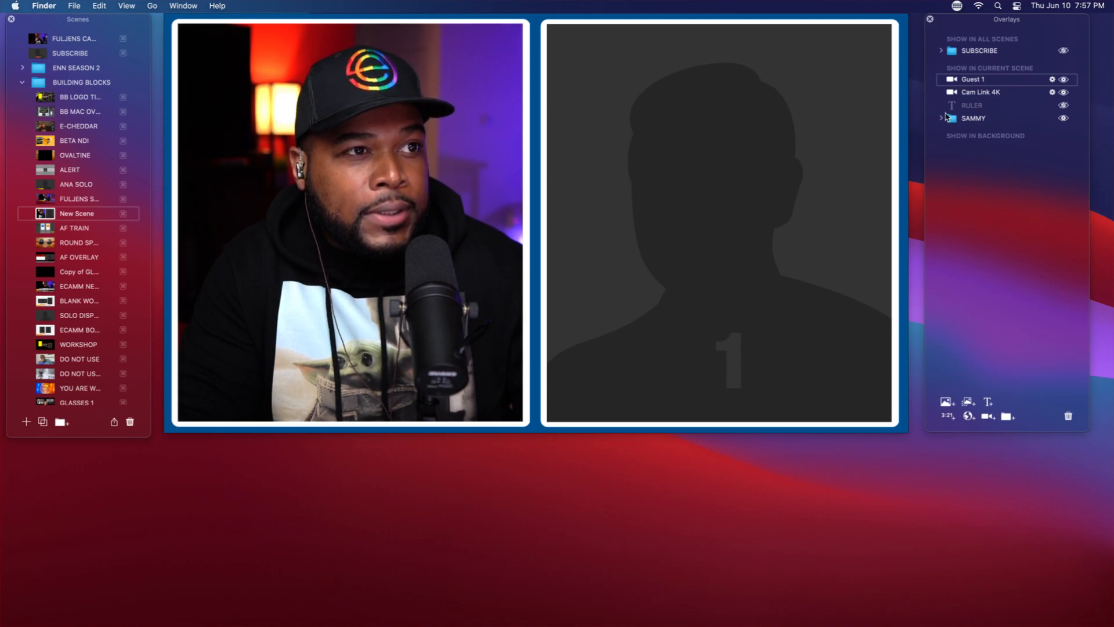
{"action": "left_click", "coordinate": [941, 118]}
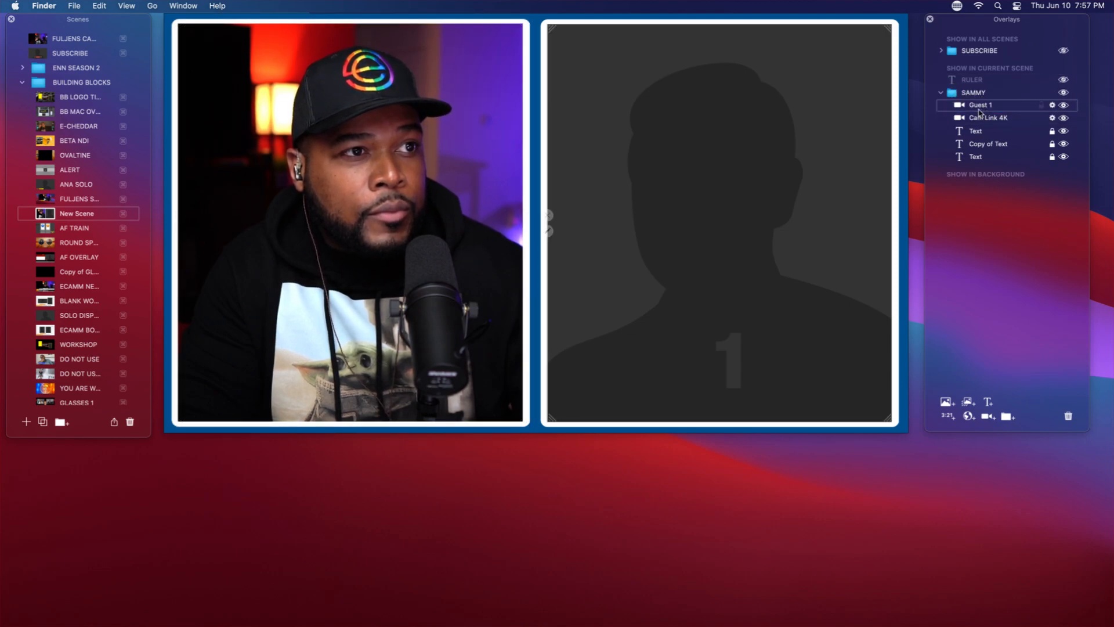
{"action": "left_click", "coordinate": [941, 93]}
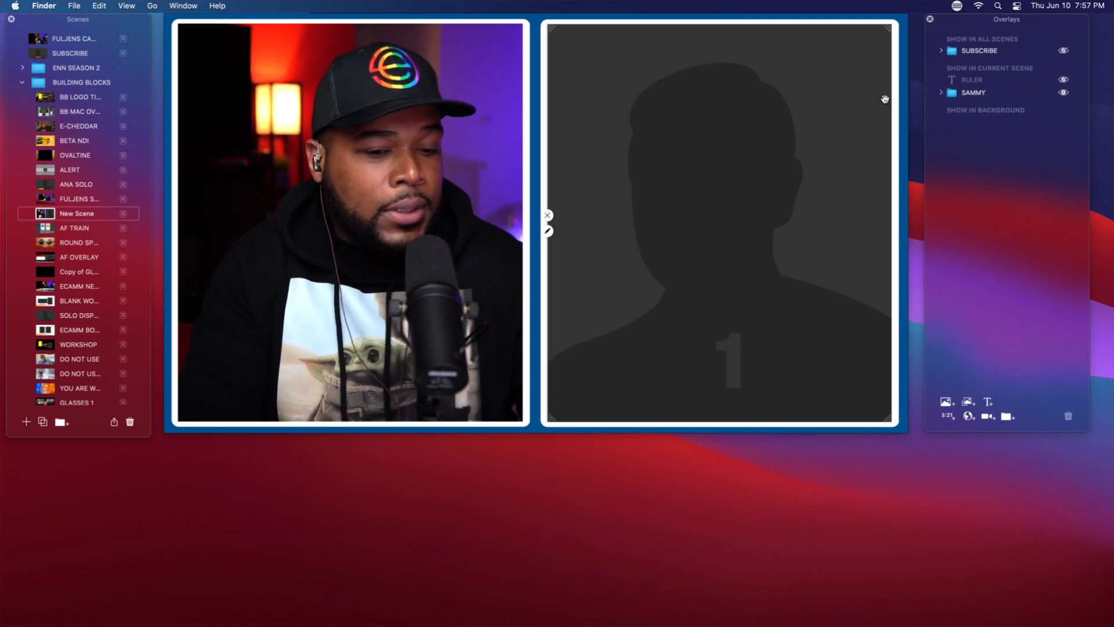
{"action": "left_click", "coordinate": [79, 198]}
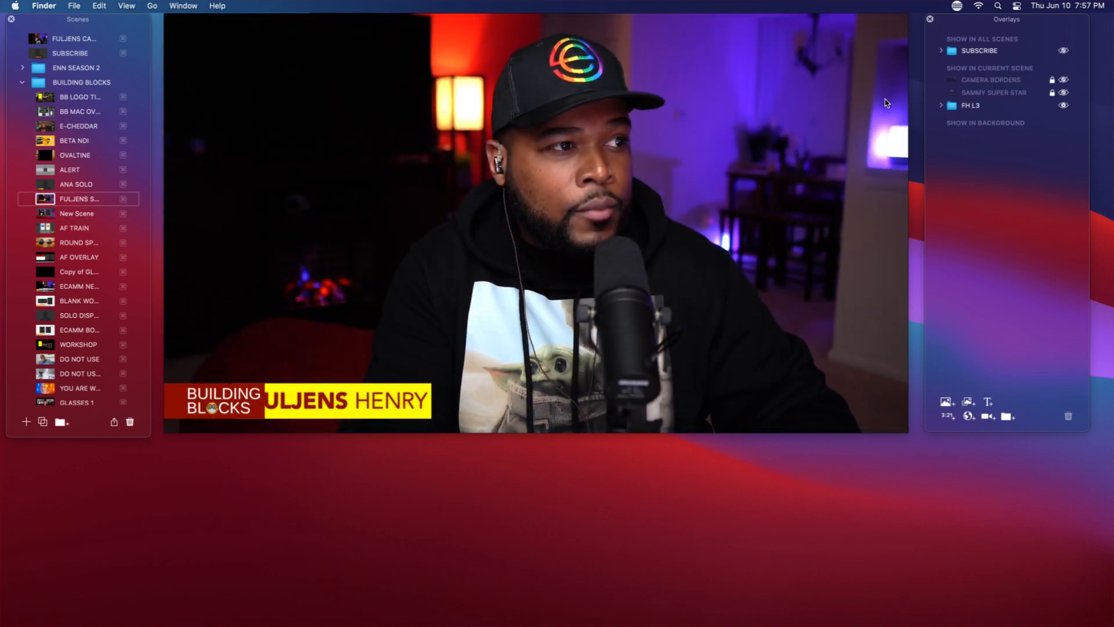
{"action": "left_click", "coordinate": [77, 213]}
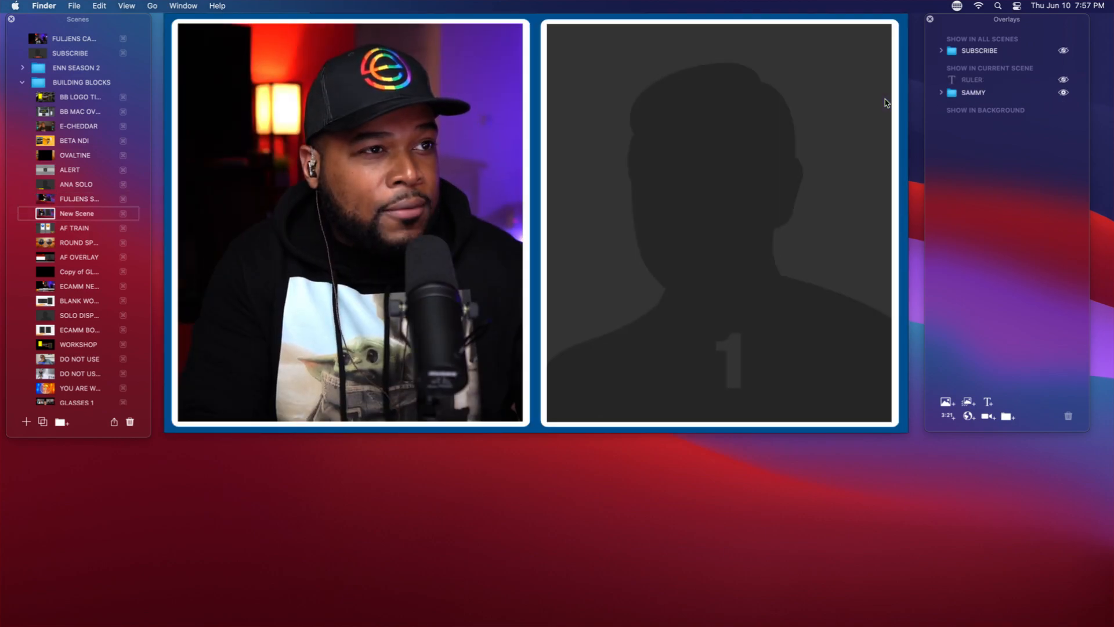
{"action": "mouse_move", "coordinate": [939, 96]}
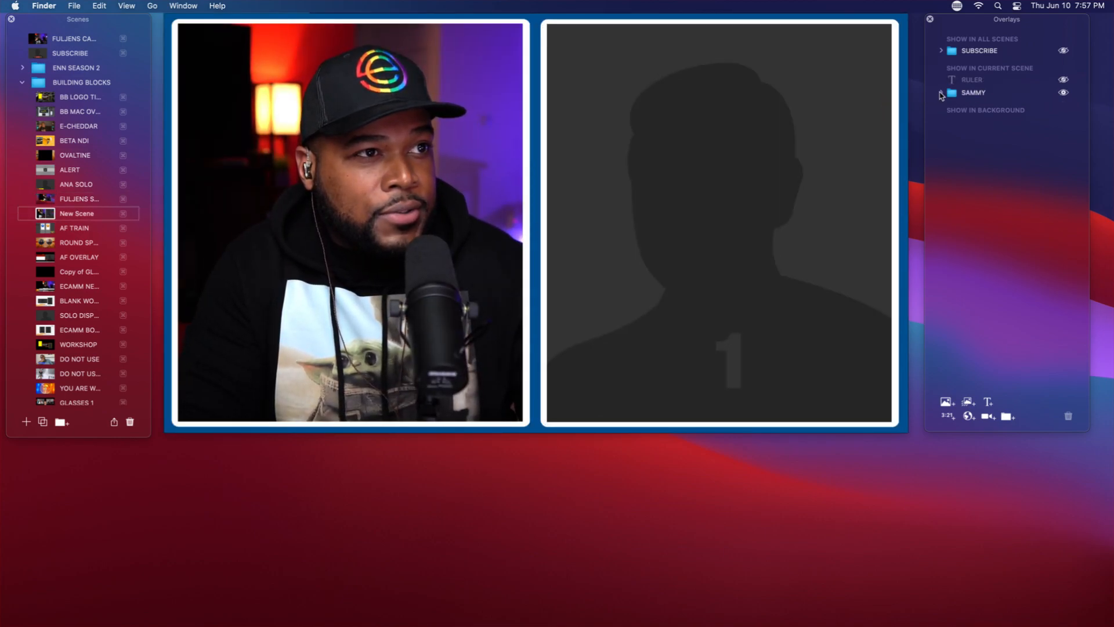
- Expand SAMMY and give both border overlays a fly-in entrance animation, then review across scenes
{"action": "left_click", "coordinate": [941, 93]}
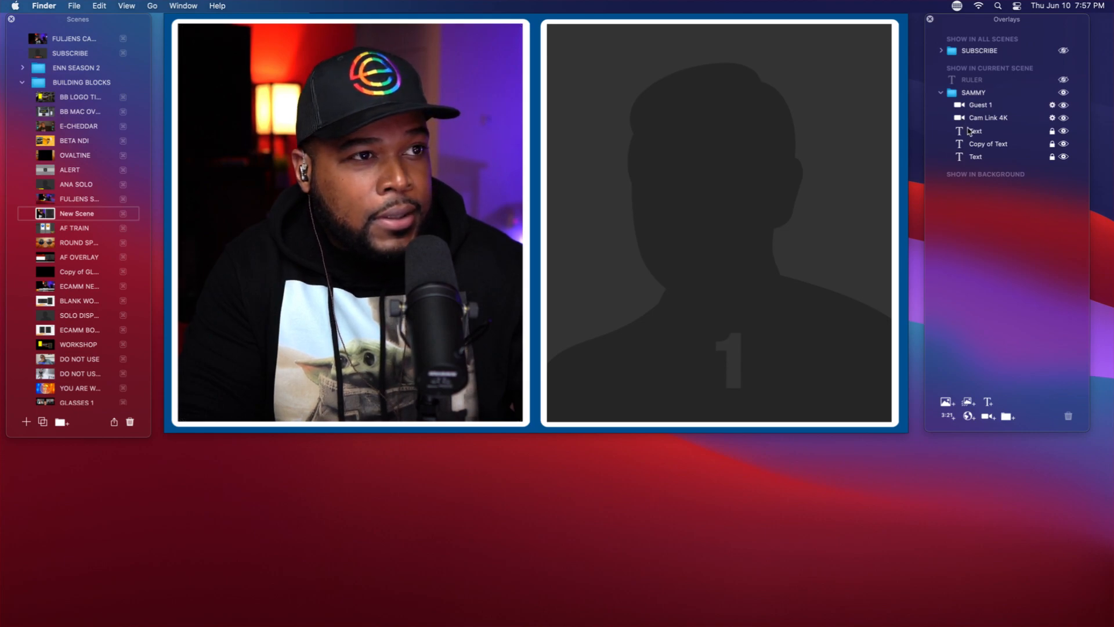
{"action": "mouse_move", "coordinate": [974, 137]}
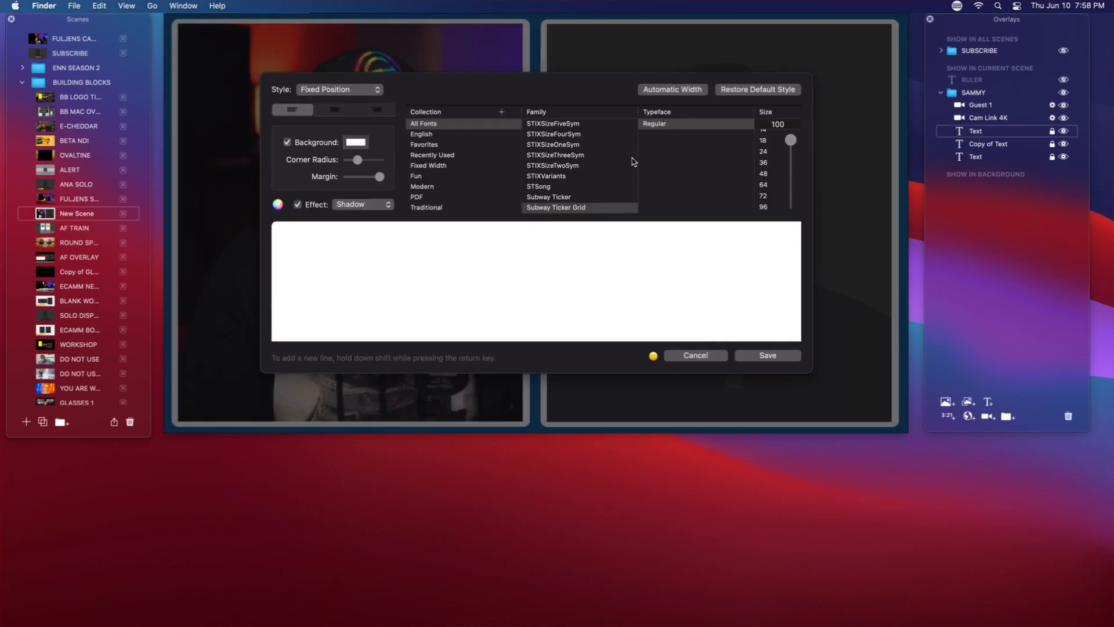
{"action": "left_click", "coordinate": [339, 89]}
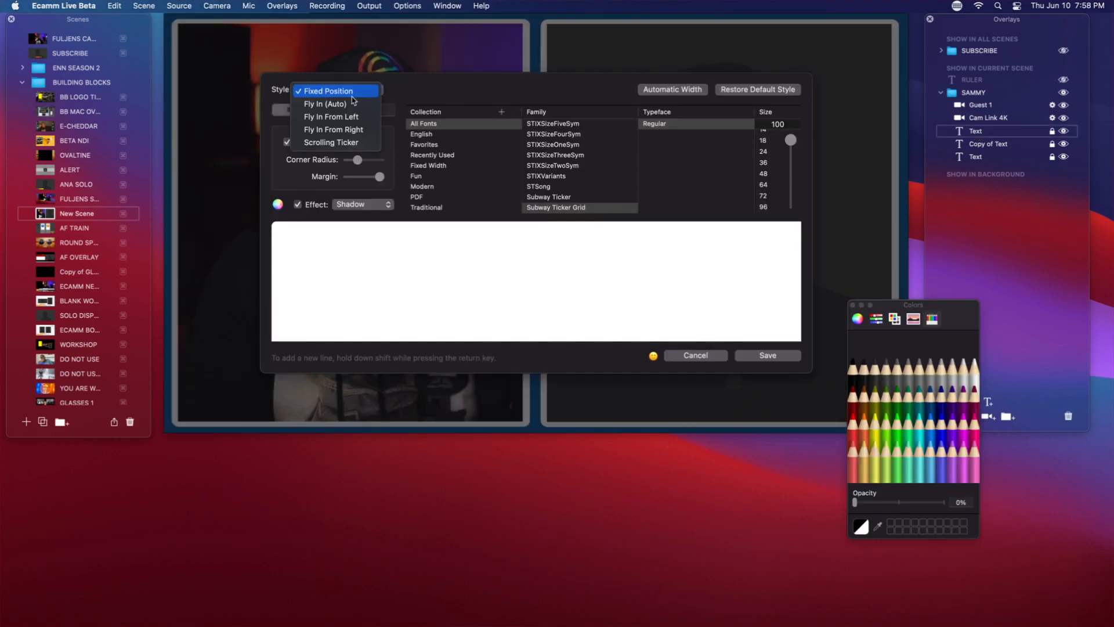
{"action": "mouse_move", "coordinate": [348, 116]}
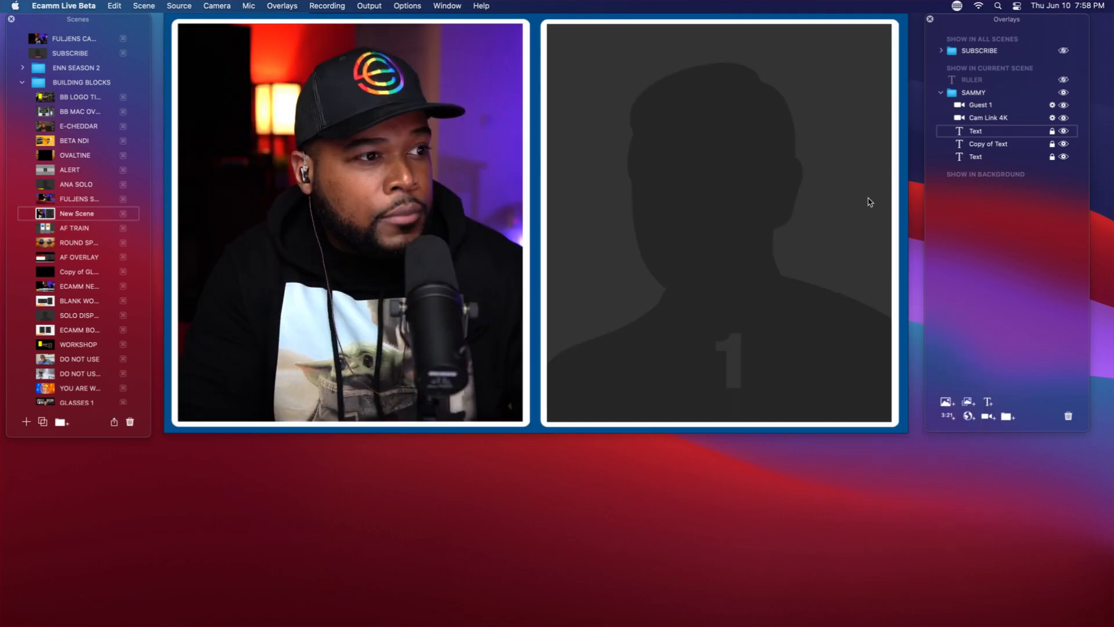
{"action": "double_click", "coordinate": [988, 144]}
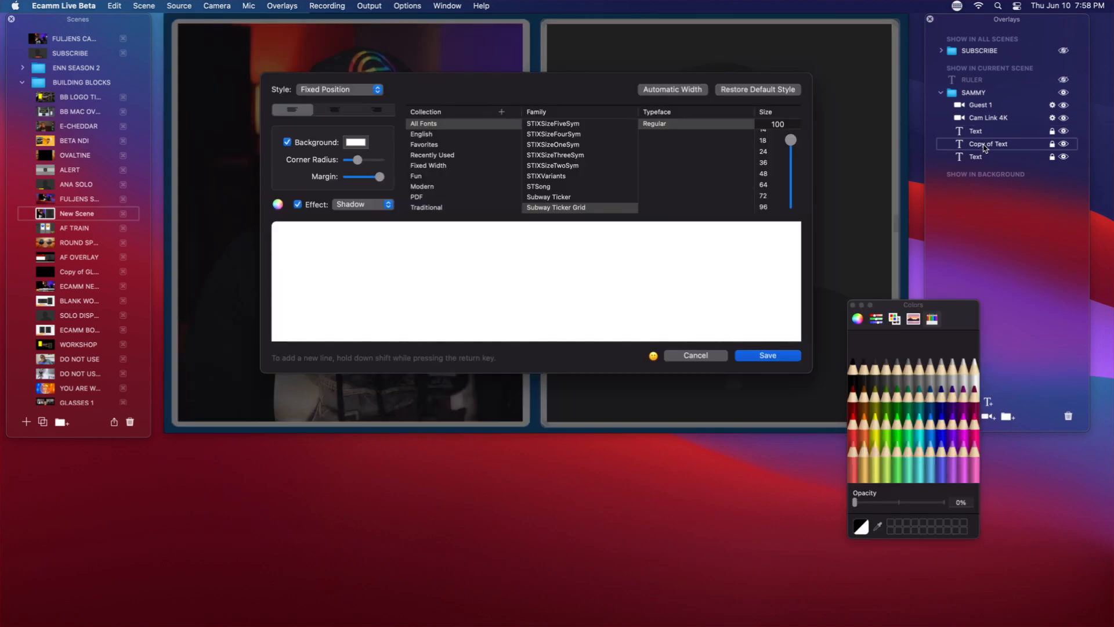
{"action": "left_click", "coordinate": [339, 89]}
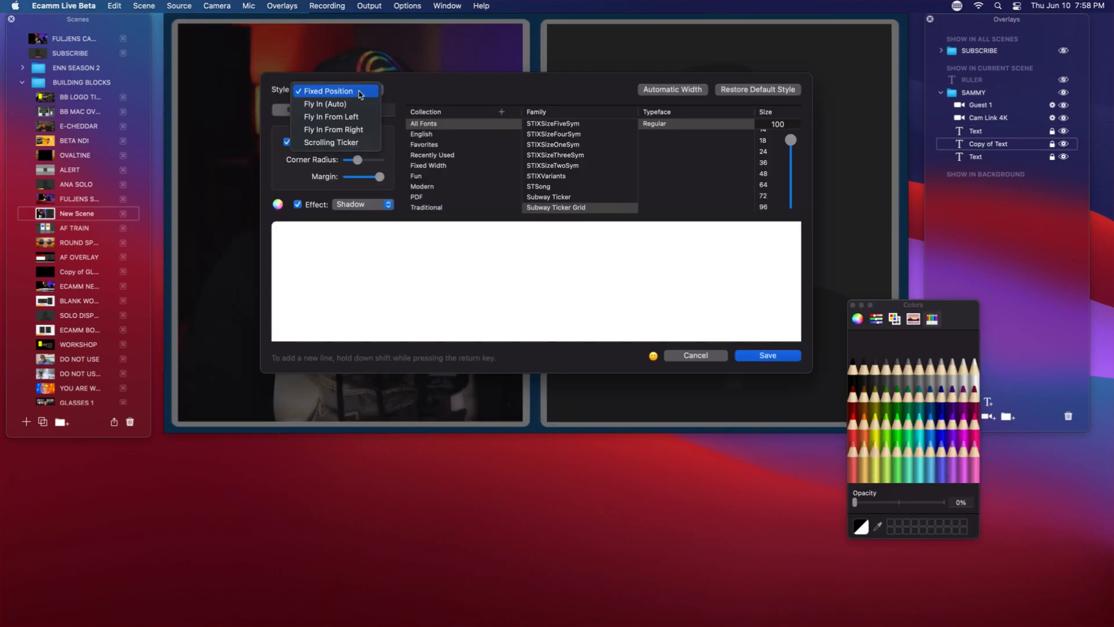
{"action": "left_click", "coordinate": [333, 129]}
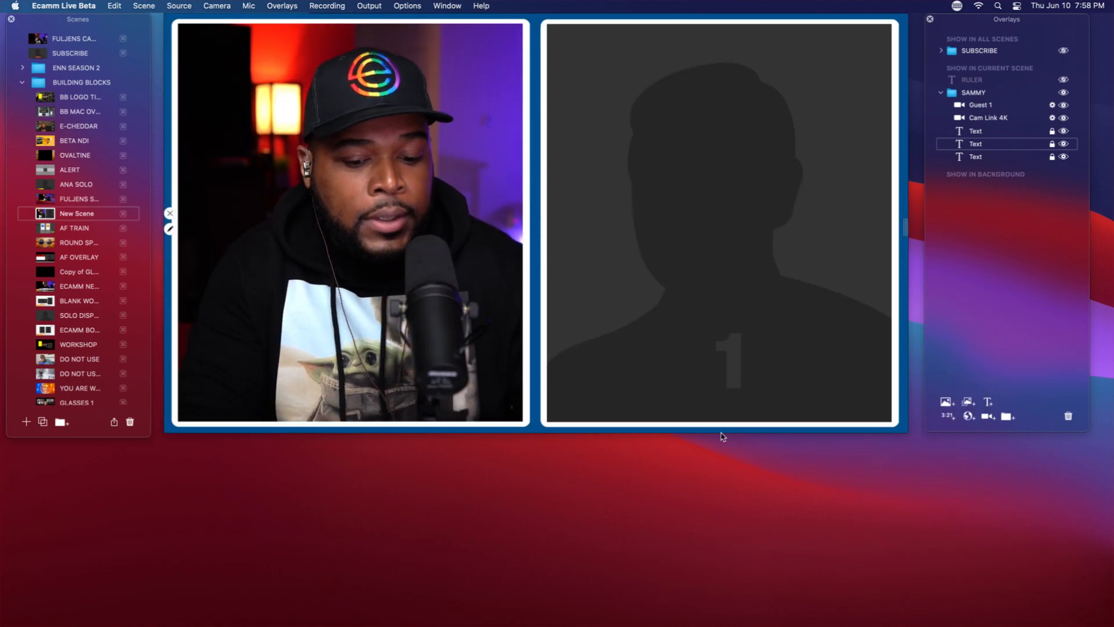
{"action": "left_click", "coordinate": [78, 198]}
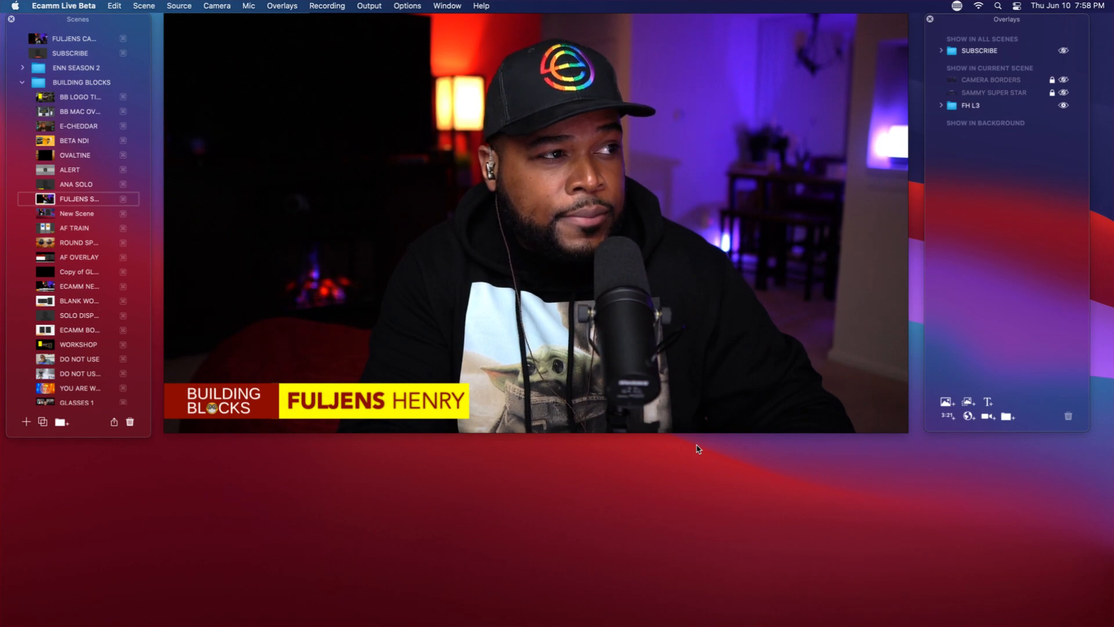
{"action": "left_click", "coordinate": [77, 214]}
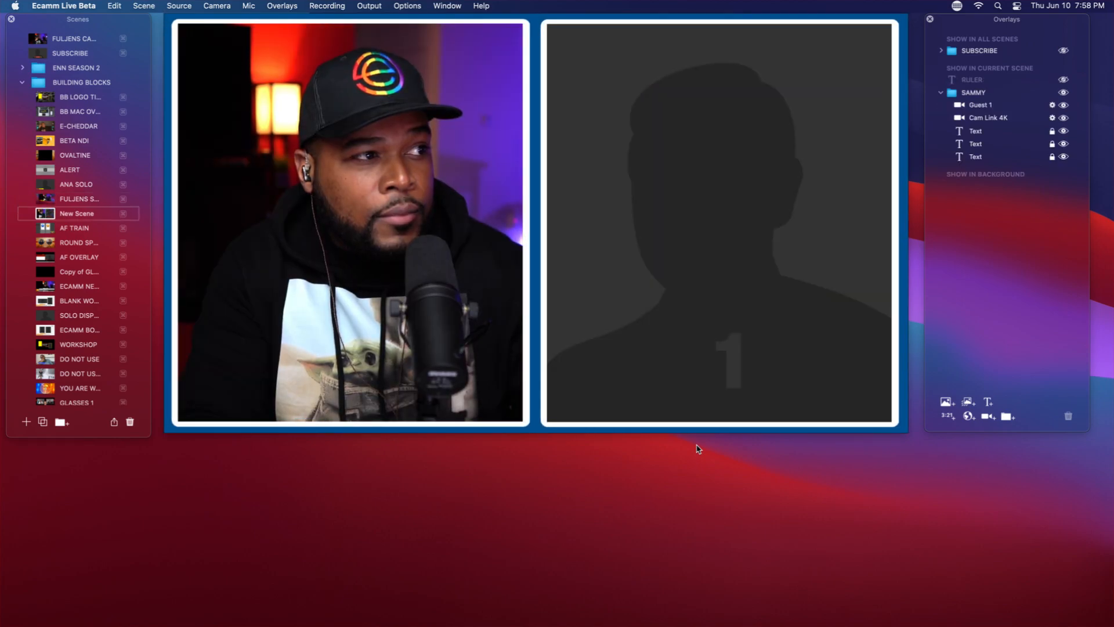
{"action": "mouse_move", "coordinate": [912, 222]}
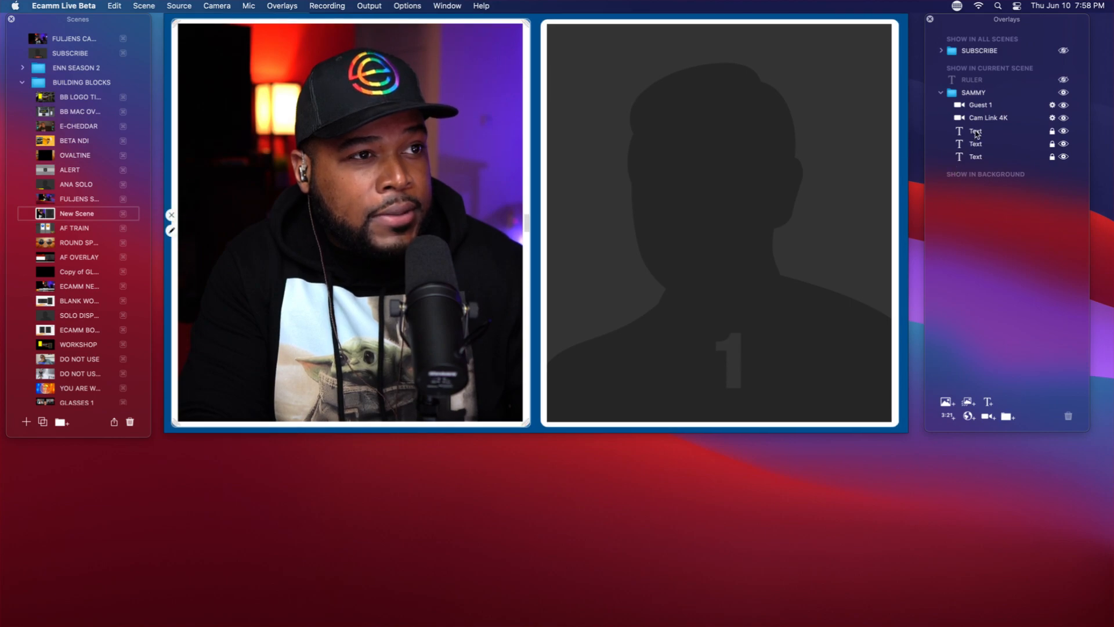
- Give the middle white border overlay the Fly In From Right entrance style
{"action": "double_click", "coordinate": [974, 132]}
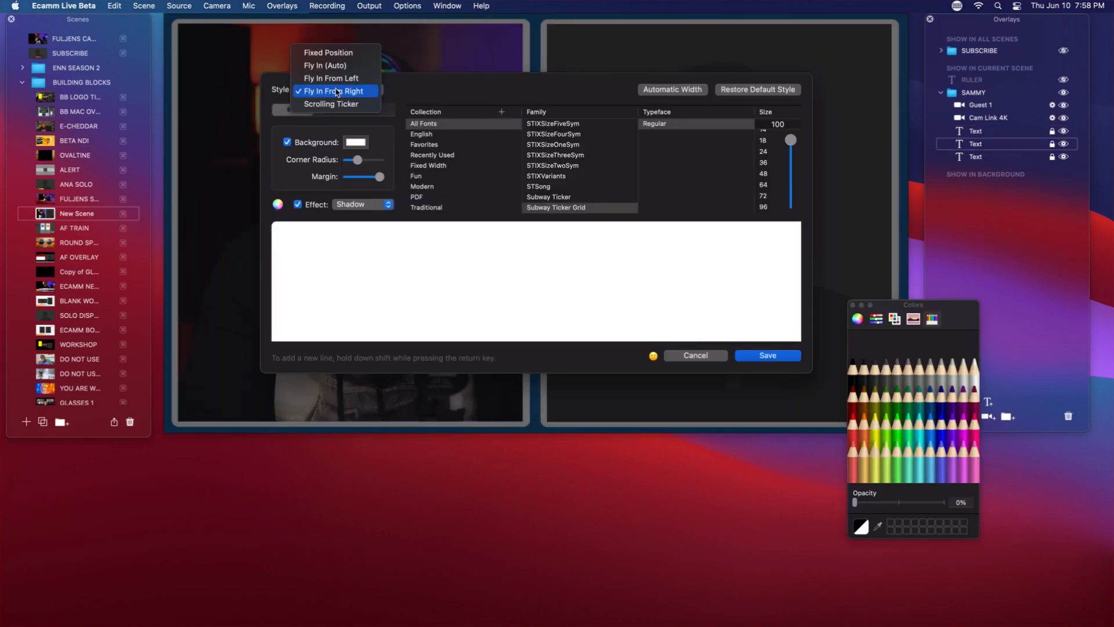
{"action": "left_click", "coordinate": [330, 78]}
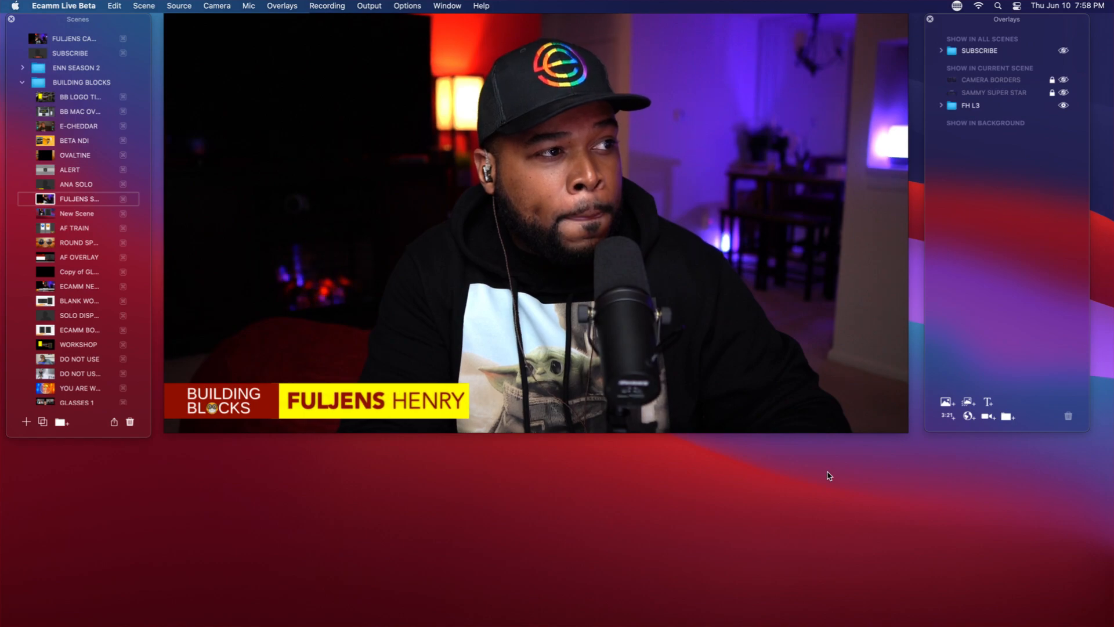
{"action": "left_click", "coordinate": [77, 213]}
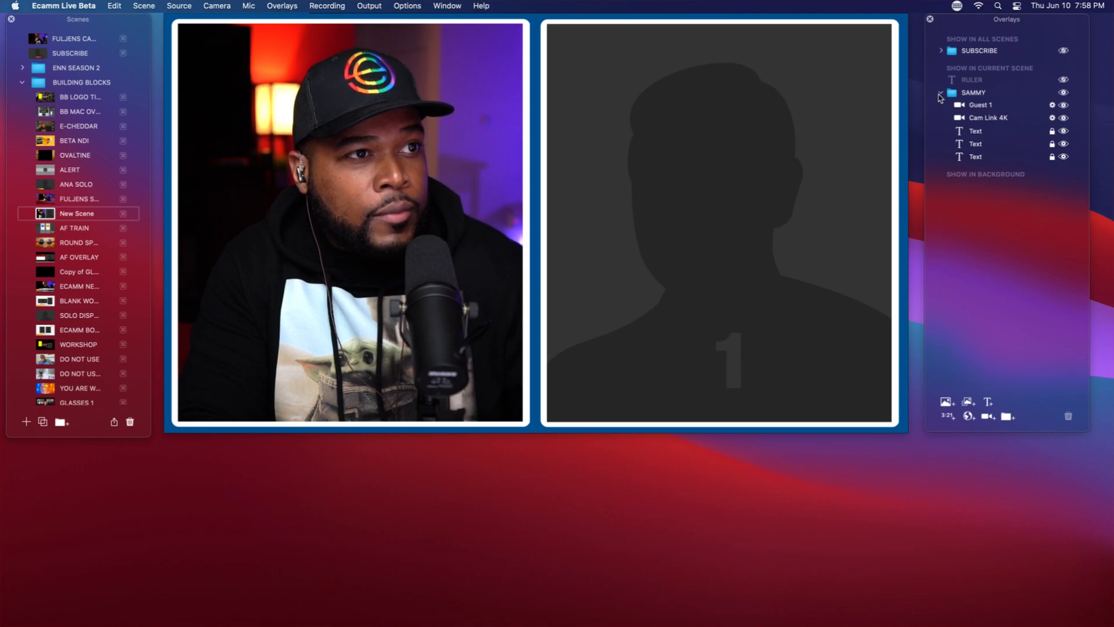
- Collapse the SAMMY folder in the overlays list, toggling between scene views
{"action": "left_click", "coordinate": [79, 199]}
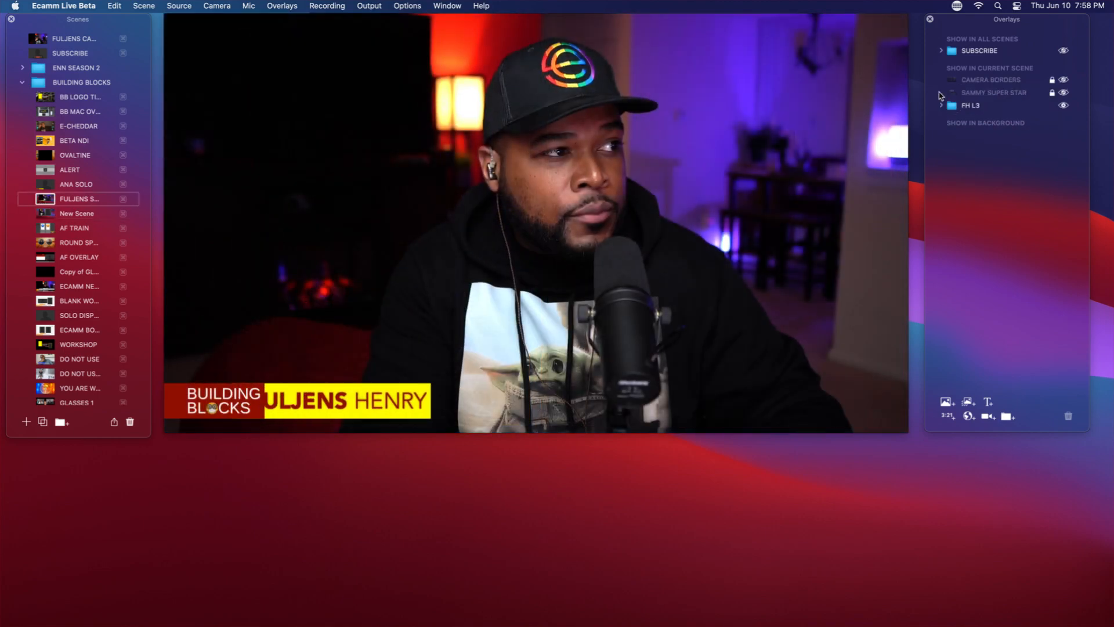
{"action": "left_click", "coordinate": [77, 214]}
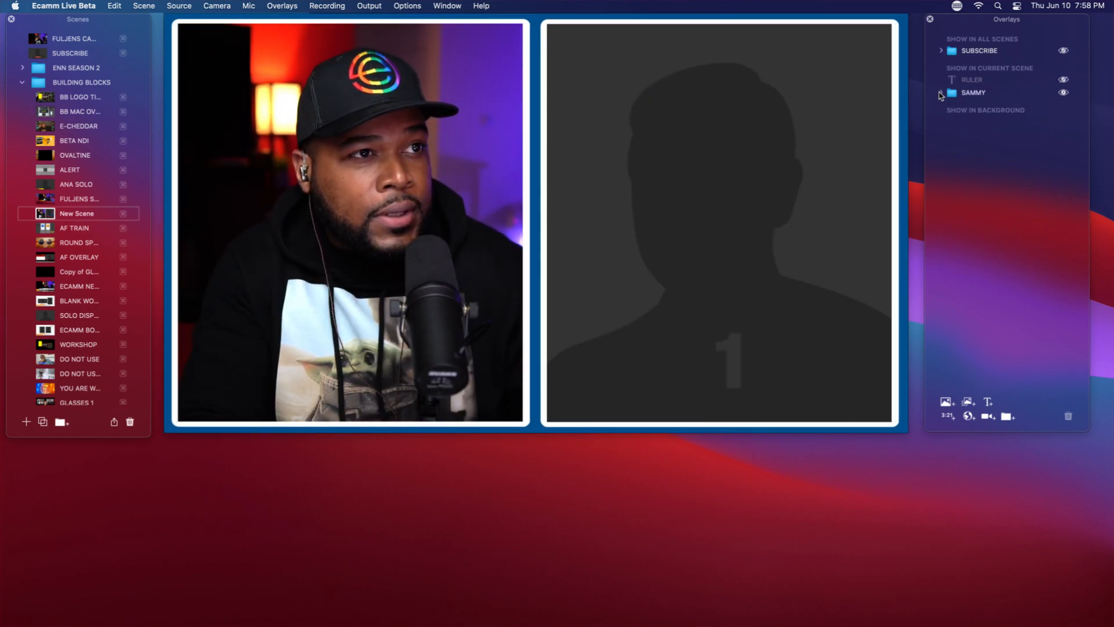
{"action": "left_click", "coordinate": [78, 199]}
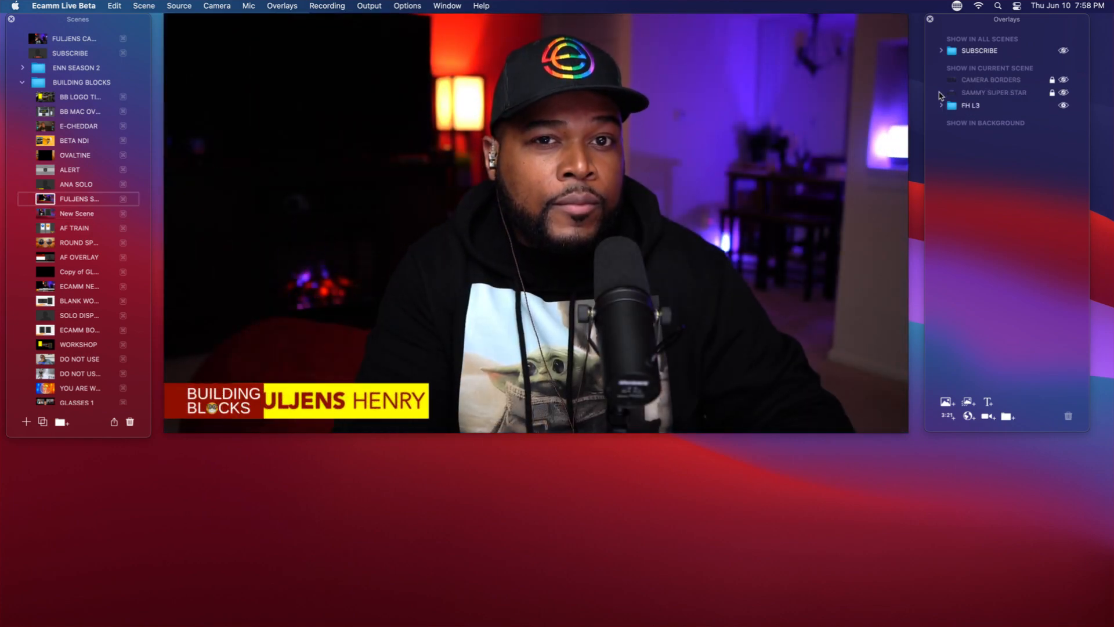